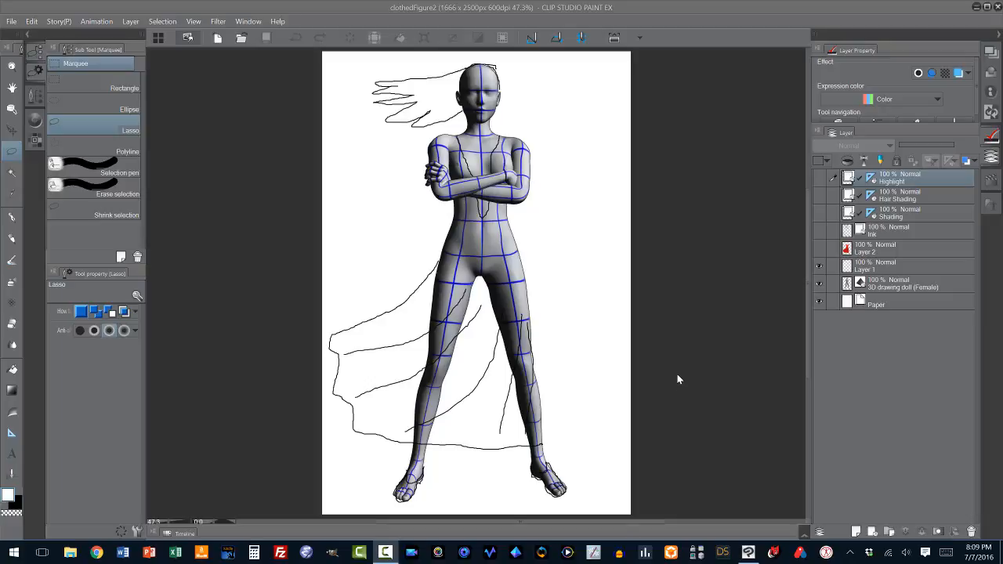
pyautogui.moveTo(681, 381)
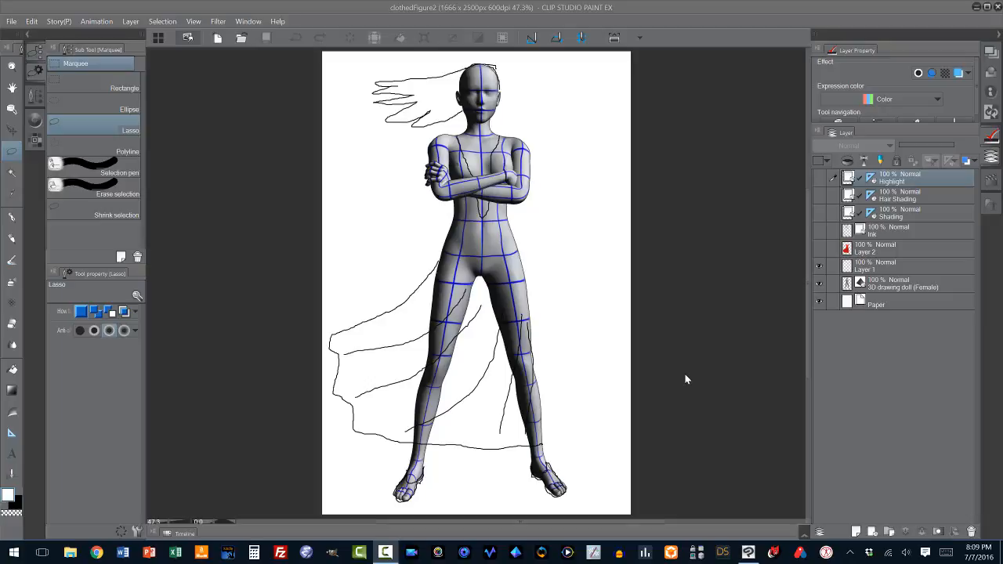
pyautogui.moveTo(435, 346)
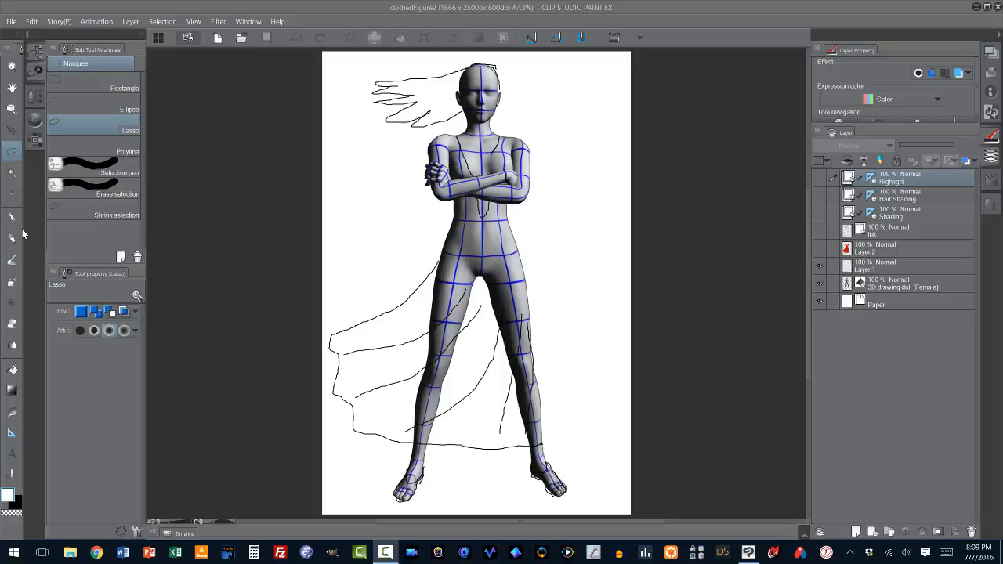
pyautogui.moveTo(11, 219)
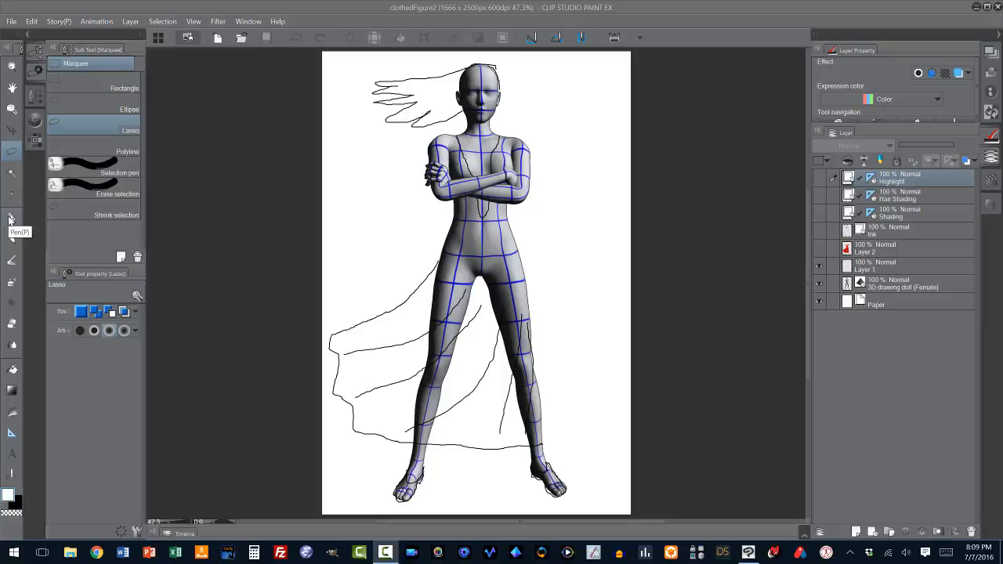
pyautogui.moveTo(90, 232)
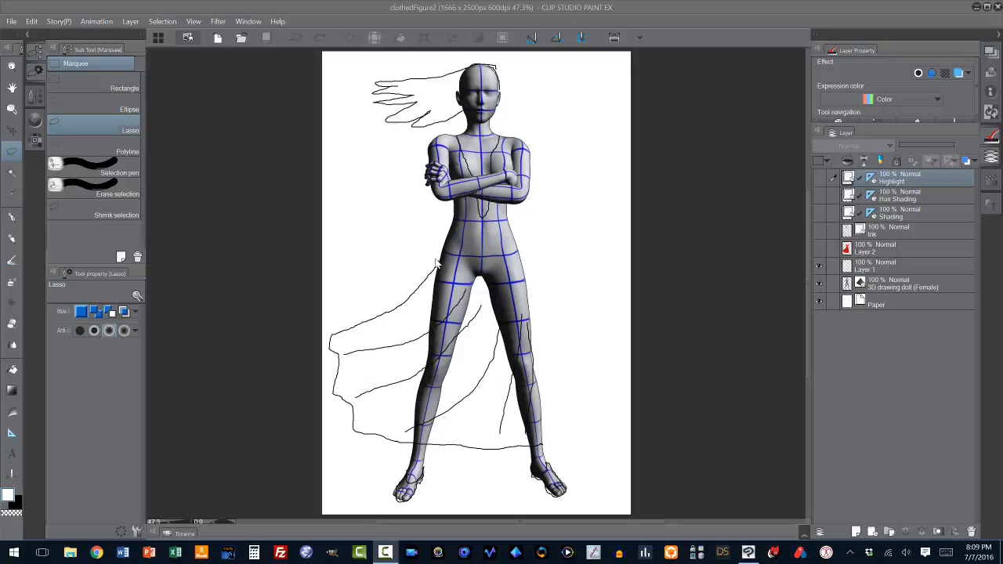
pyautogui.moveTo(445, 263)
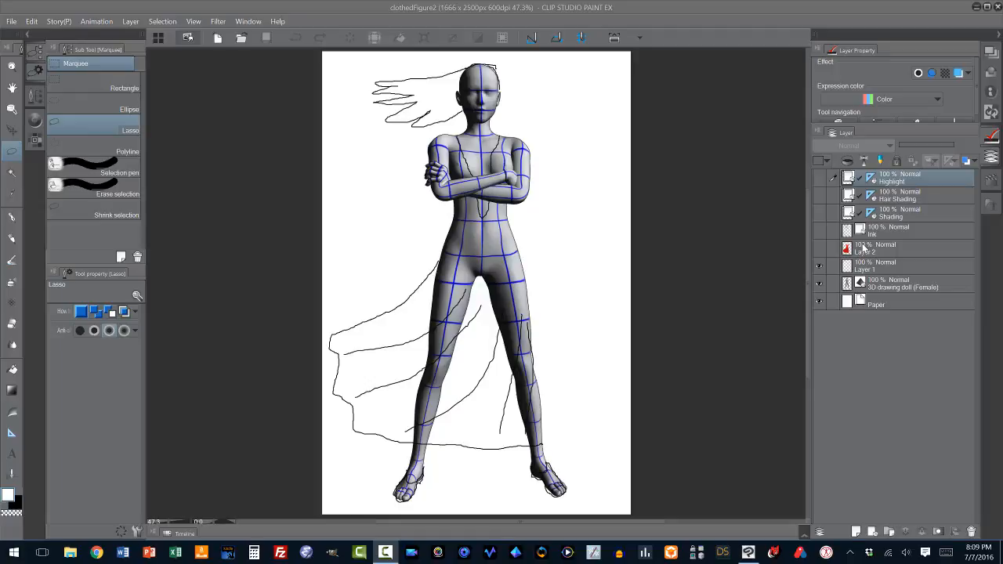
pyautogui.moveTo(862, 248)
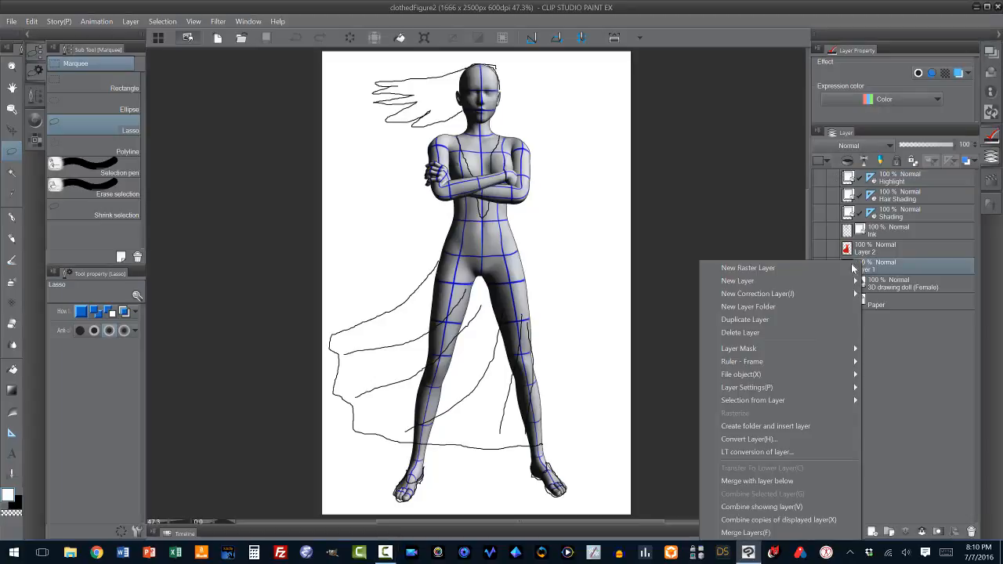
pyautogui.moveTo(736, 281)
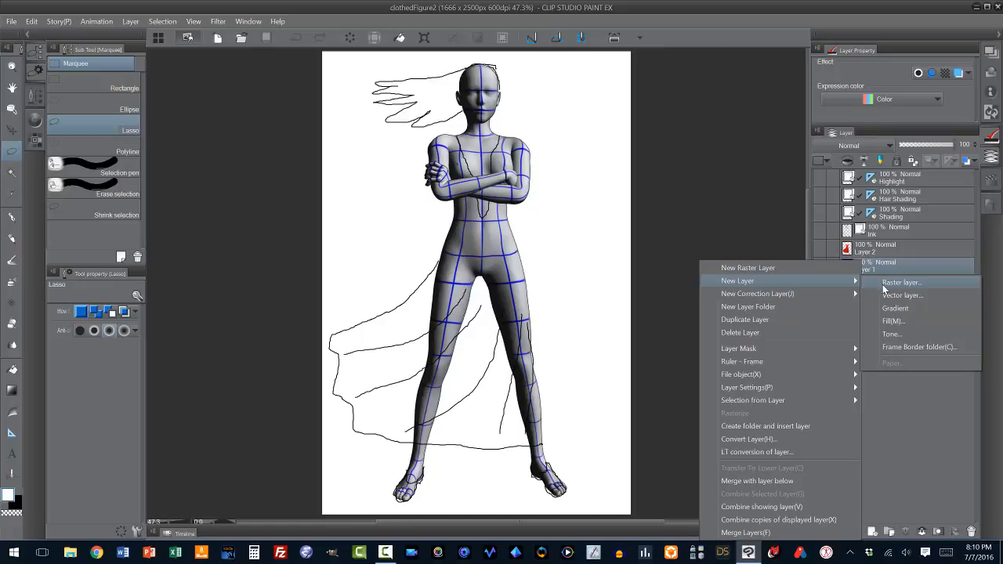
# Step: Create a new vector layer named 'Ink' above the doll and rough sketch
pyautogui.click(903, 295)
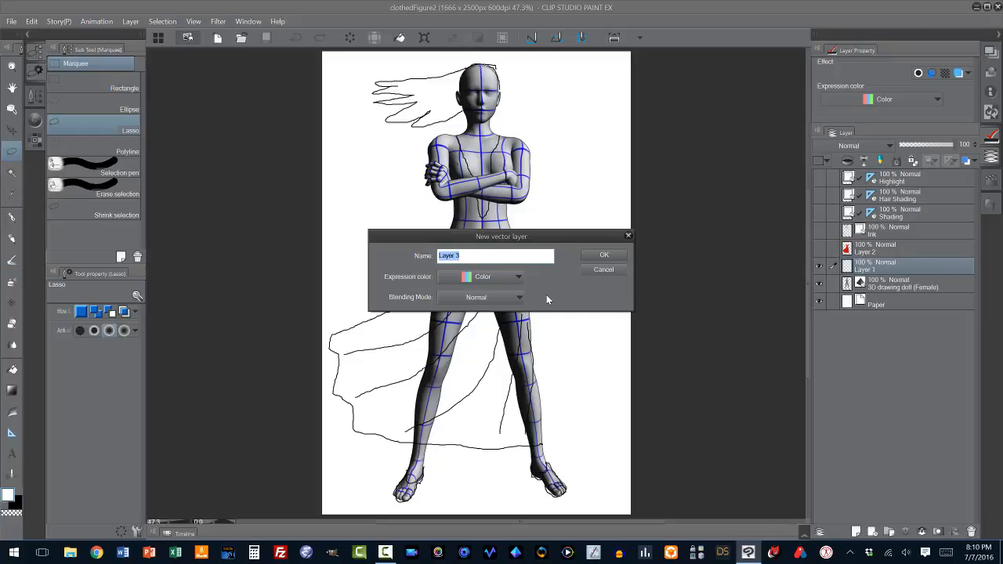
pyautogui.write('Ink')
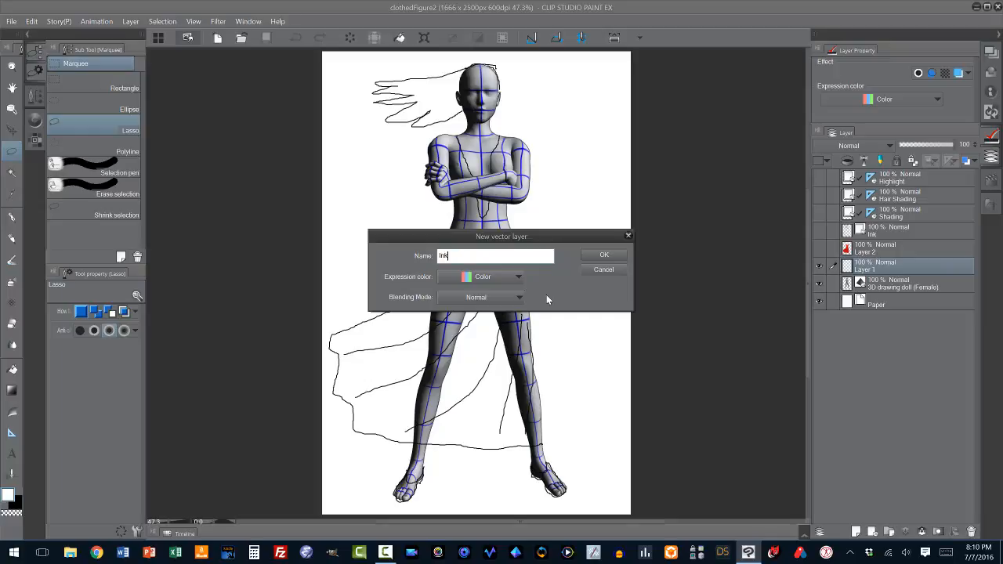
pyautogui.click(603, 254)
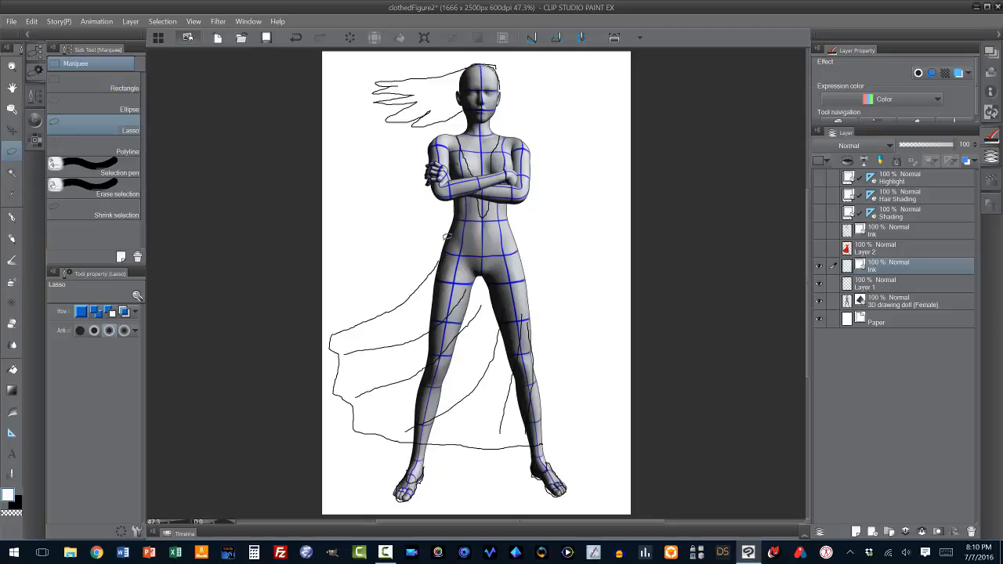
pyautogui.moveTo(703, 311)
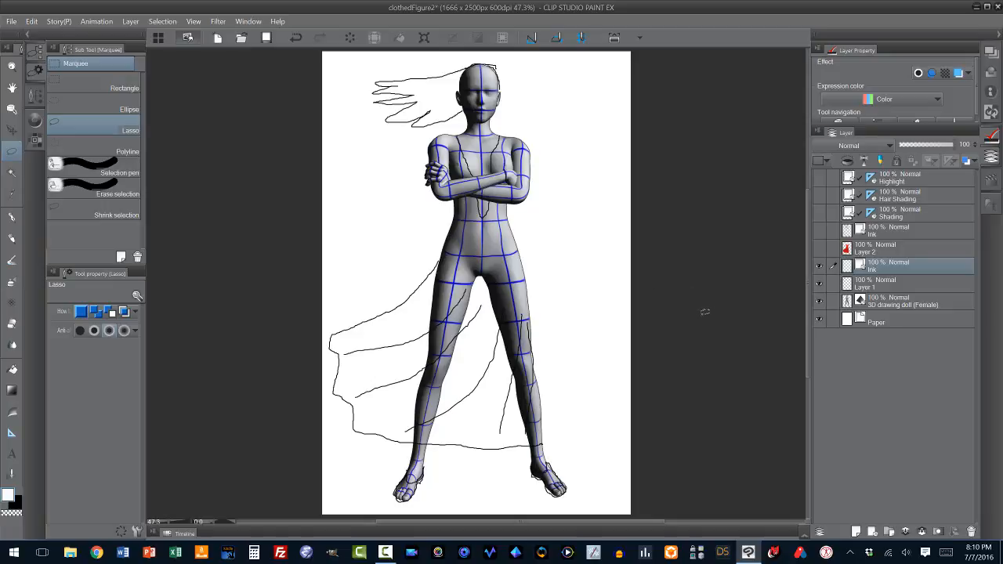
pyautogui.moveTo(737, 294)
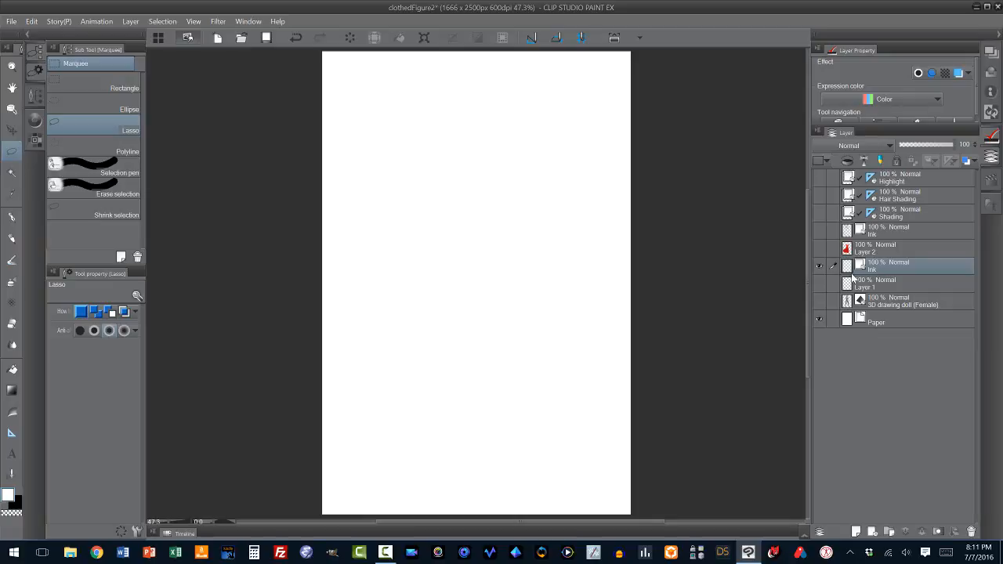
pyautogui.moveTo(854, 276)
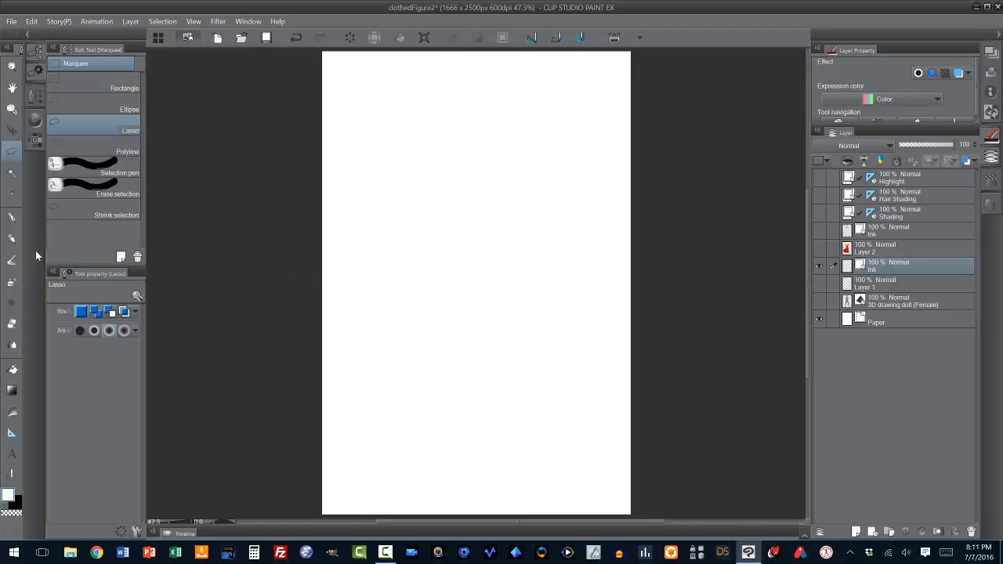
pyautogui.moveTo(13, 217)
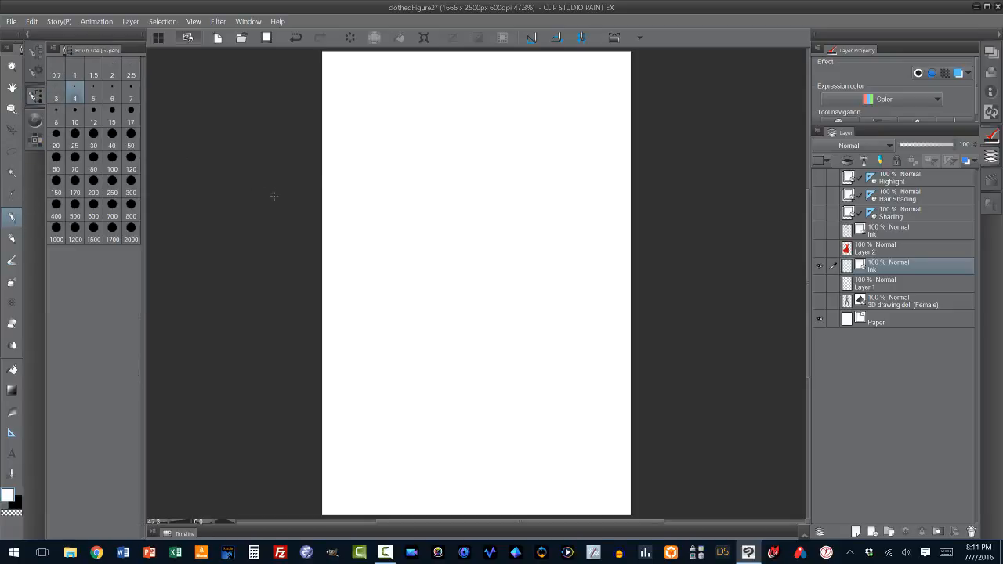
pyautogui.moveTo(401, 171)
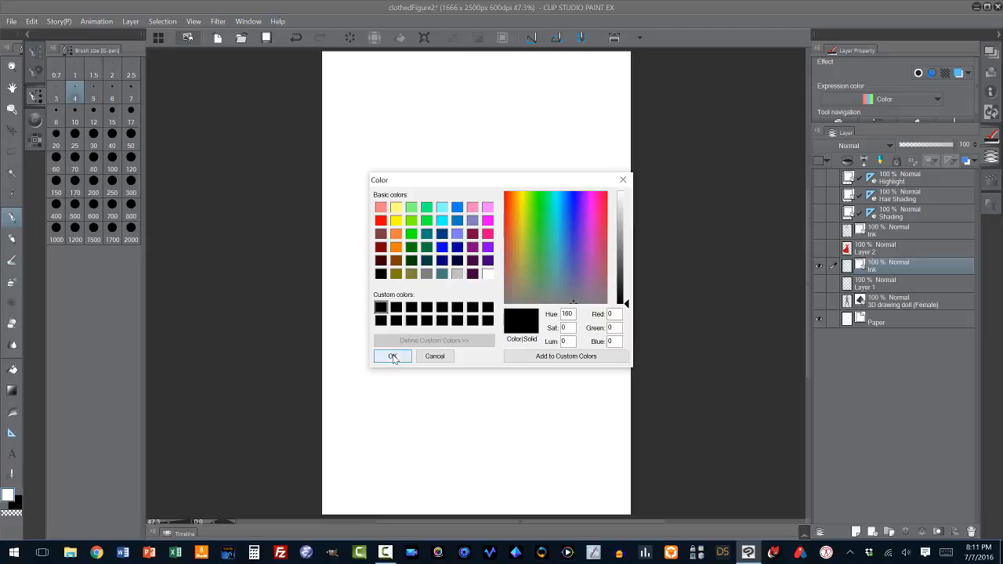
# Step: Confirm black as the pen colour and draw a curved test stroke near the top of the page
pyautogui.click(391, 355)
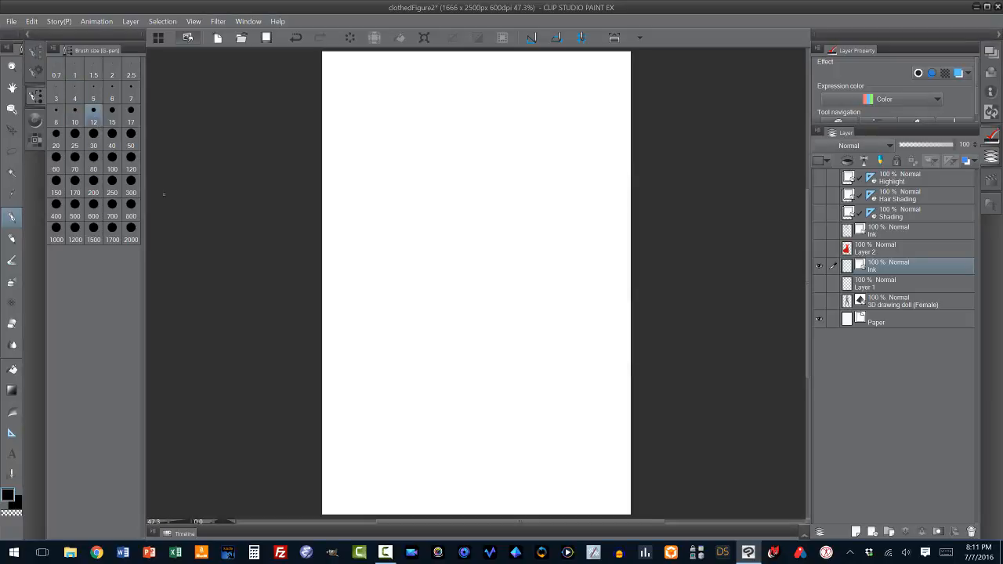
pyautogui.moveTo(366, 161); pyautogui.dragTo(506, 229)
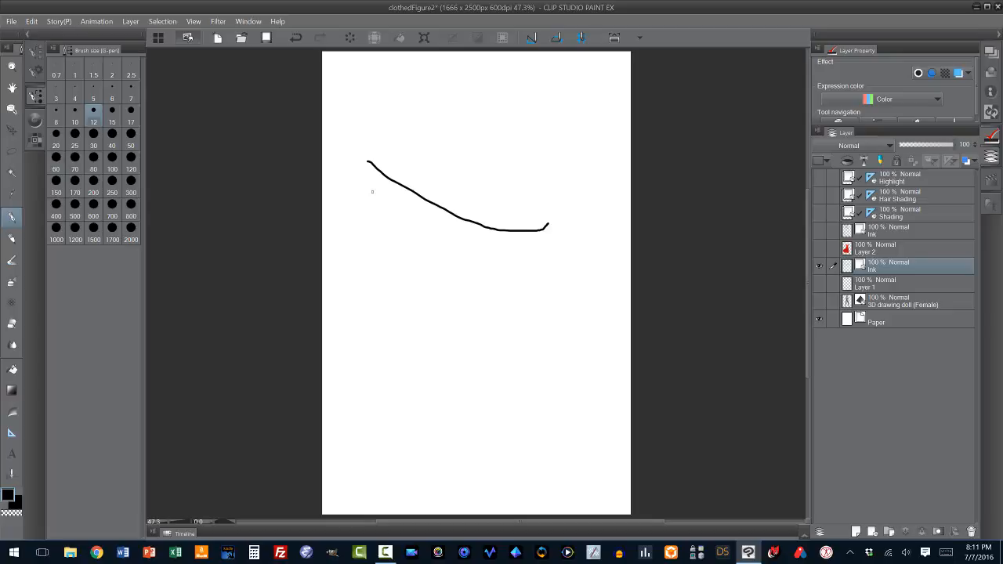
pyautogui.moveTo(398, 234)
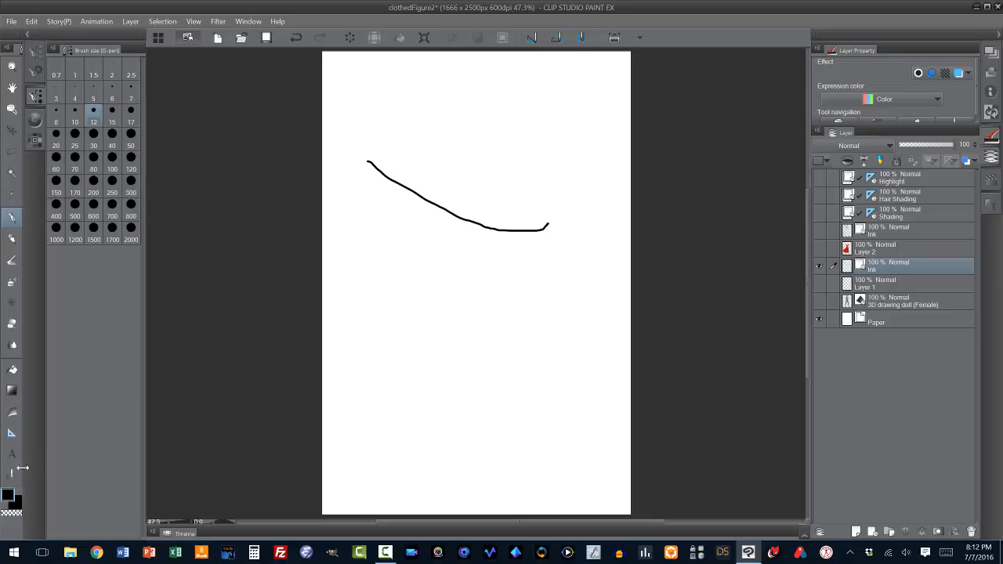
pyautogui.moveTo(12, 473)
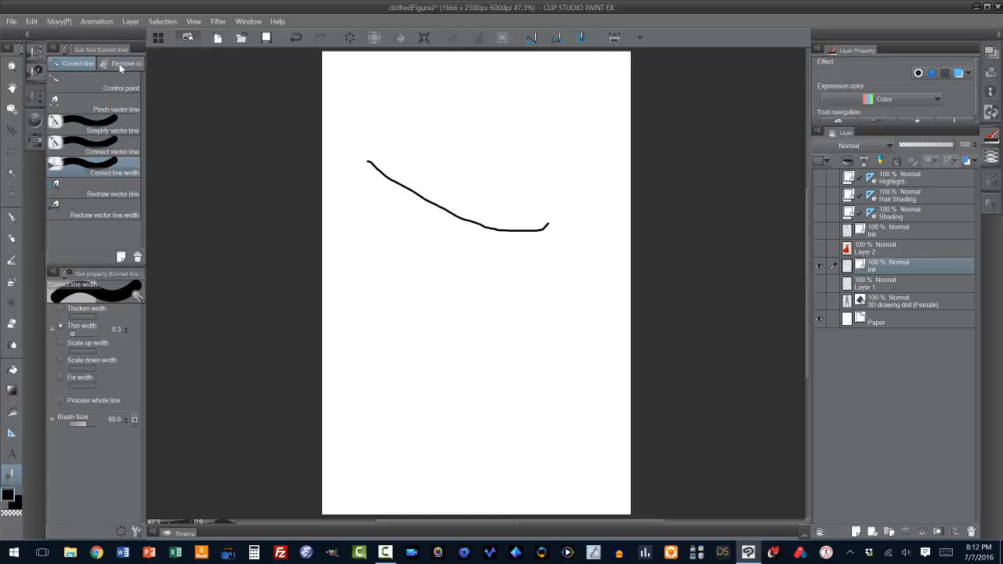
# Step: Switch to the Control point sub tool for editing the test curve's vector points
pyautogui.click(122, 88)
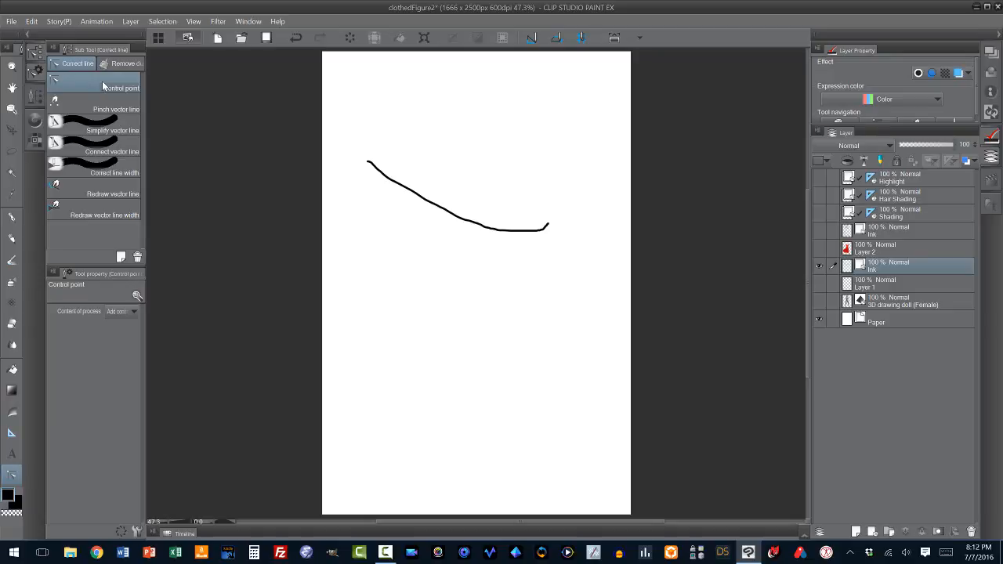
pyautogui.moveTo(102, 86)
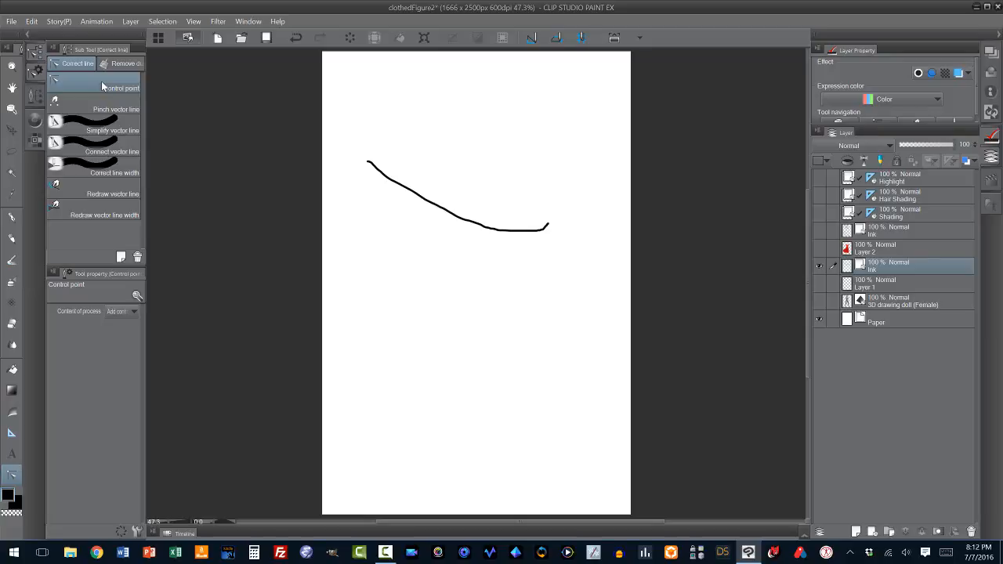
pyautogui.moveTo(281, 166)
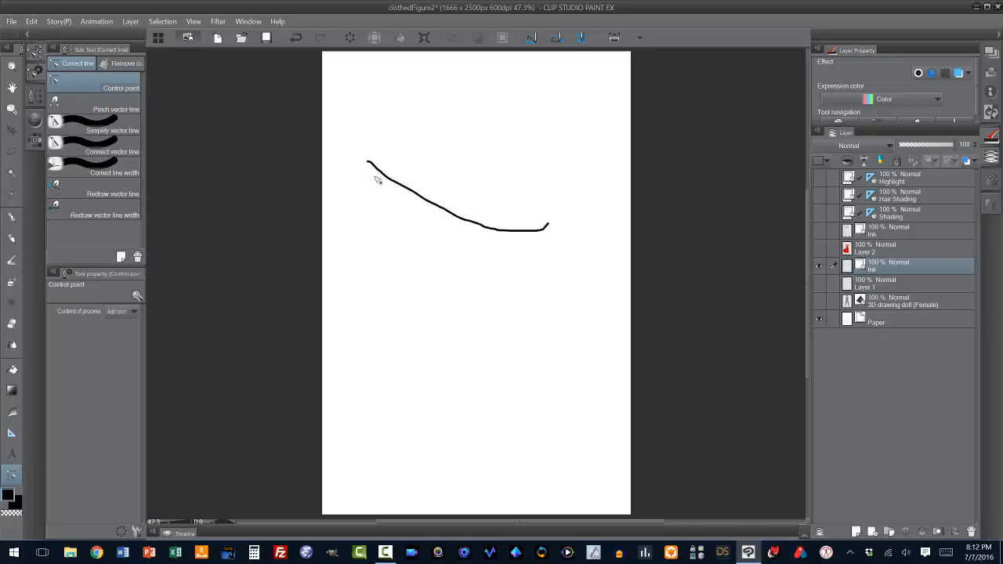
pyautogui.moveTo(388, 186)
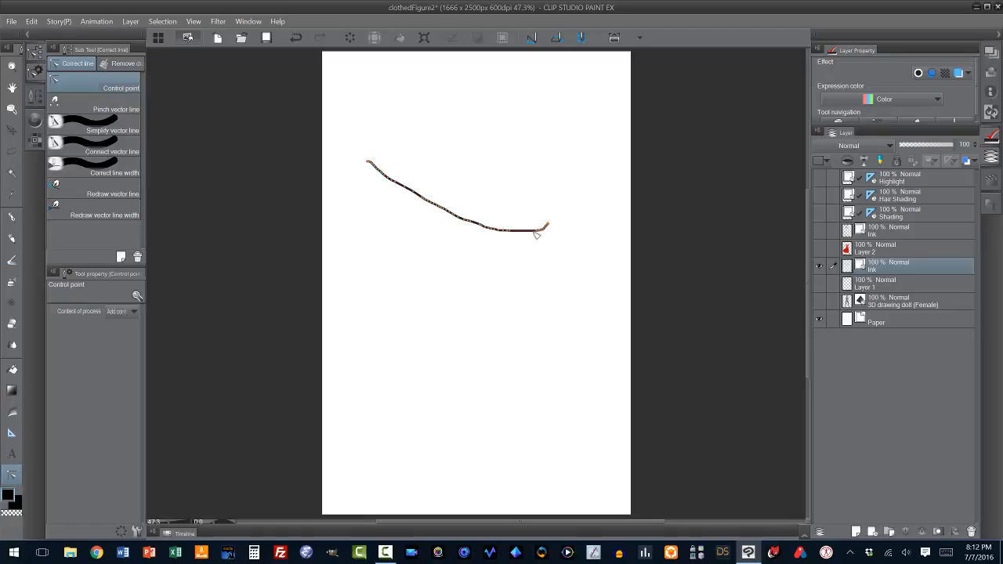
pyautogui.moveTo(509, 235)
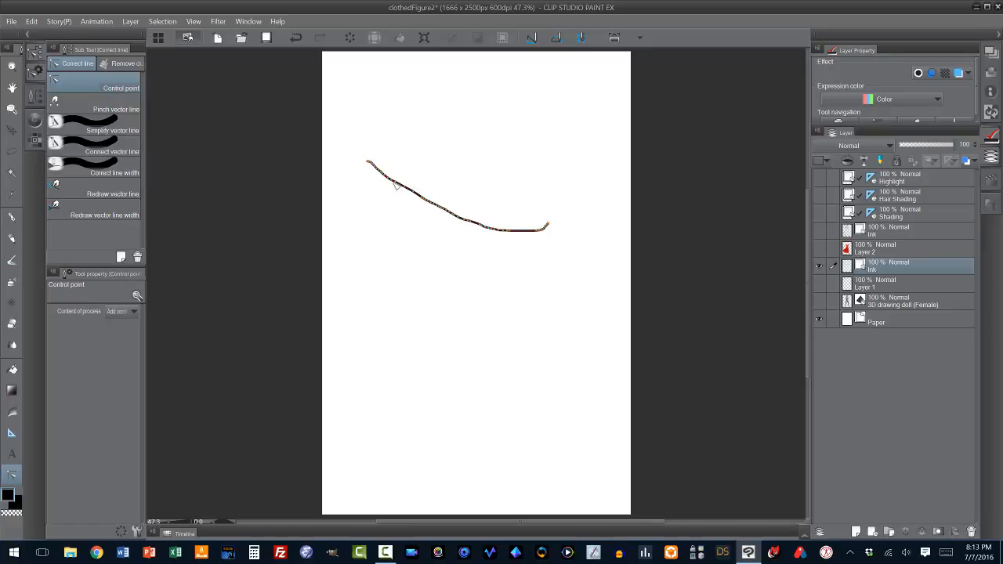
pyautogui.moveTo(402, 189)
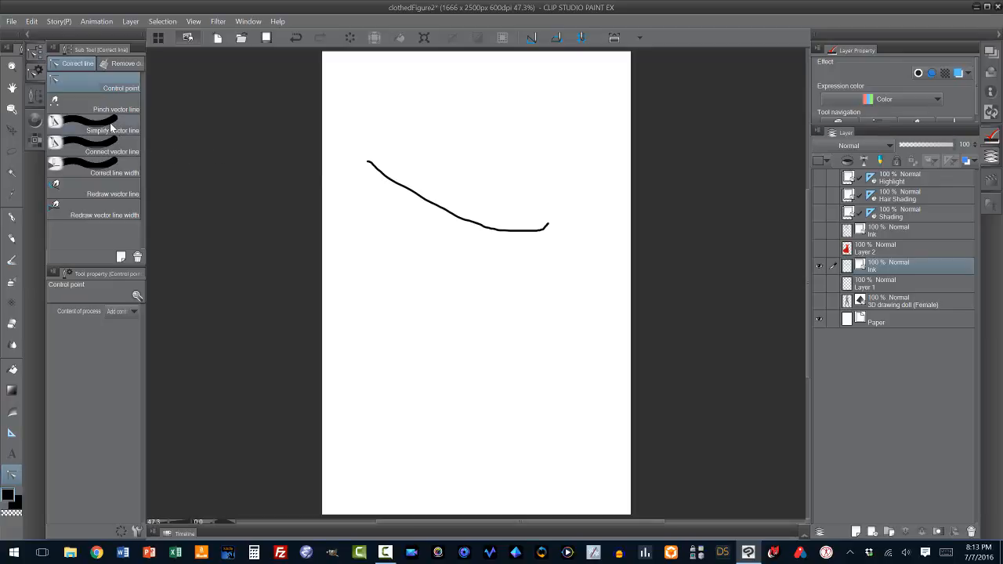
# Step: Use Simplify vector line along the wobbly stroke to smooth it into a clean arc
pyautogui.click(107, 132)
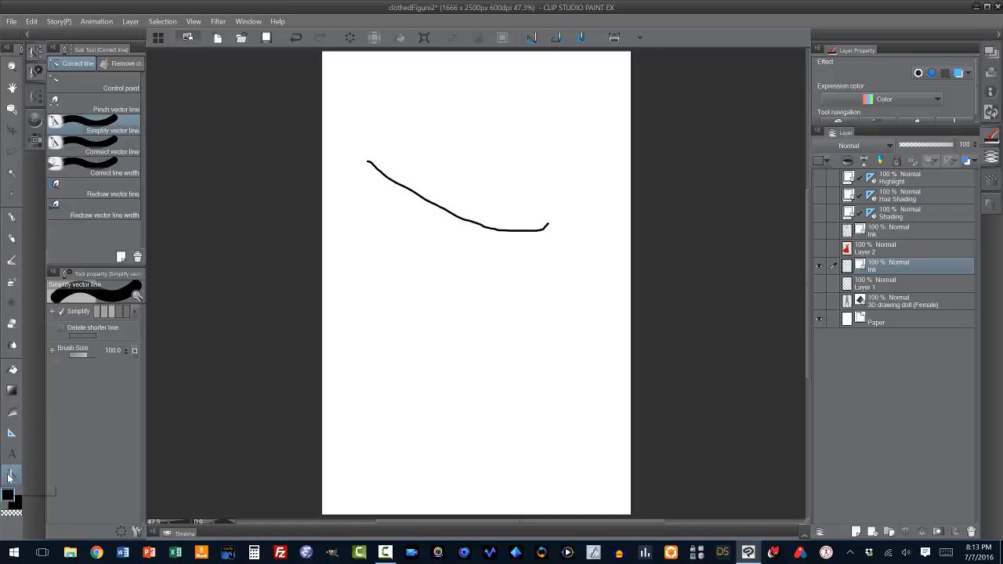
pyautogui.moveTo(11, 476)
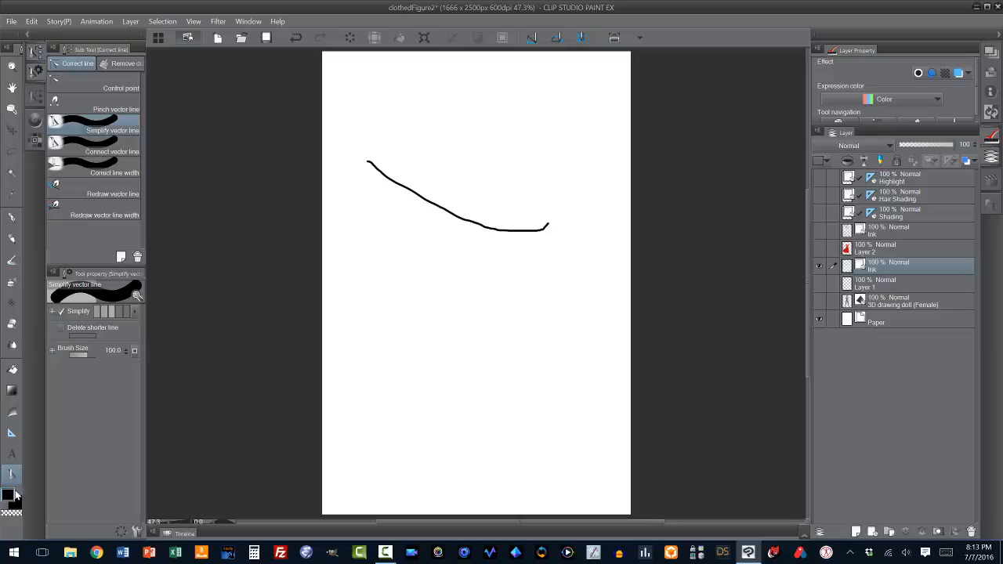
pyautogui.moveTo(14, 439)
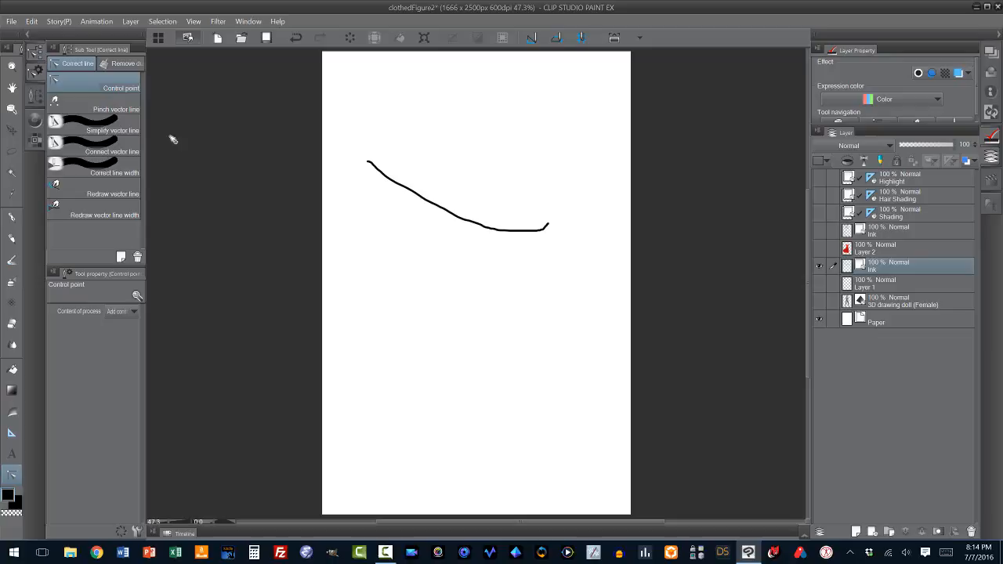
pyautogui.click(113, 130)
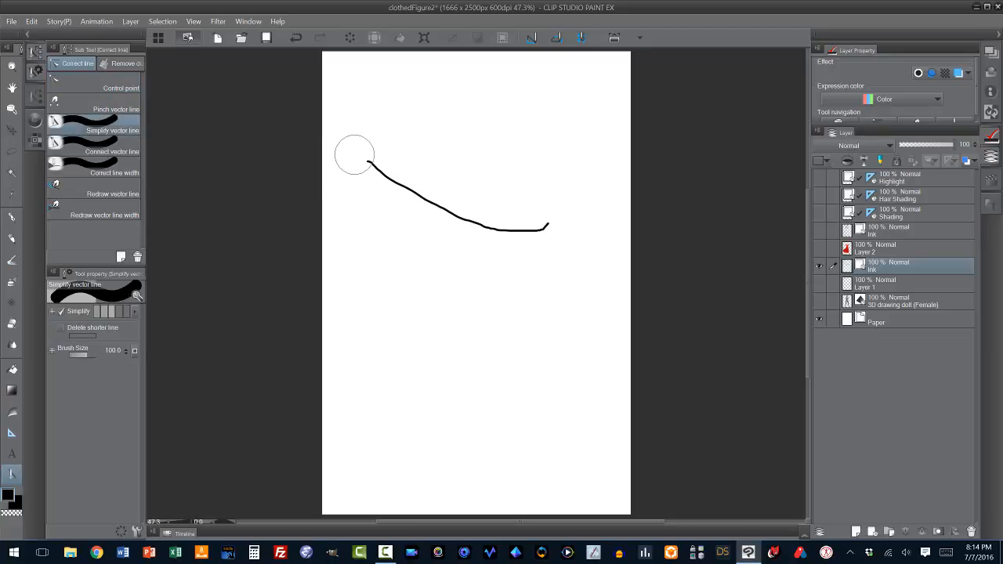
pyautogui.moveTo(354, 153); pyautogui.dragTo(509, 217)
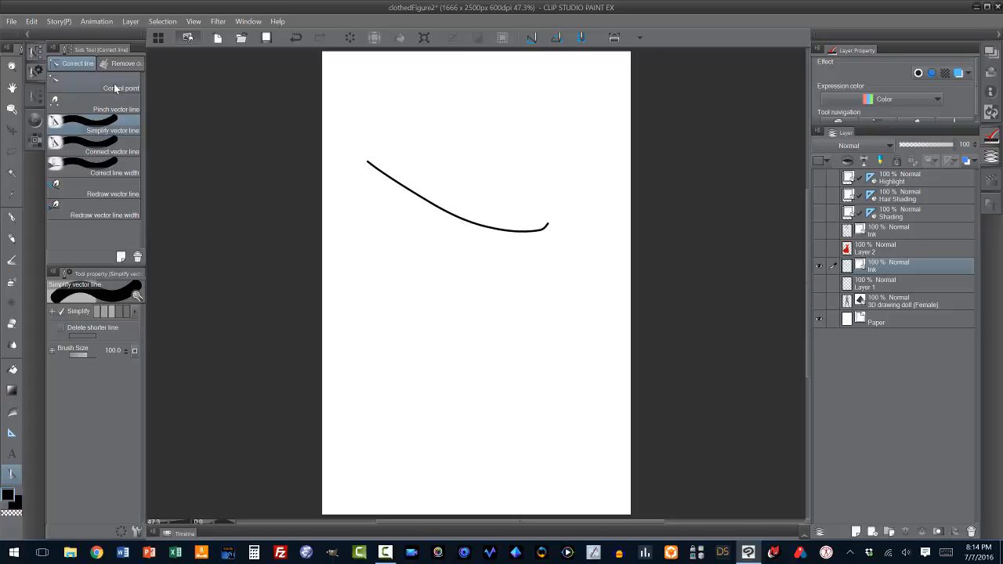
# Step: Return to the Control point sub tool to reshape the smoothed arc into a wave
pyautogui.click(121, 88)
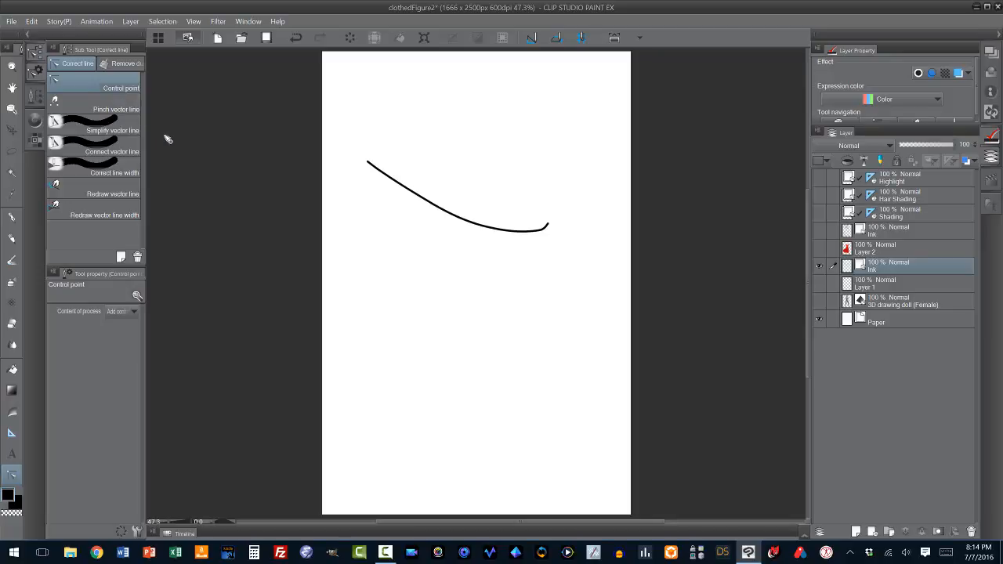
pyautogui.moveTo(385, 188)
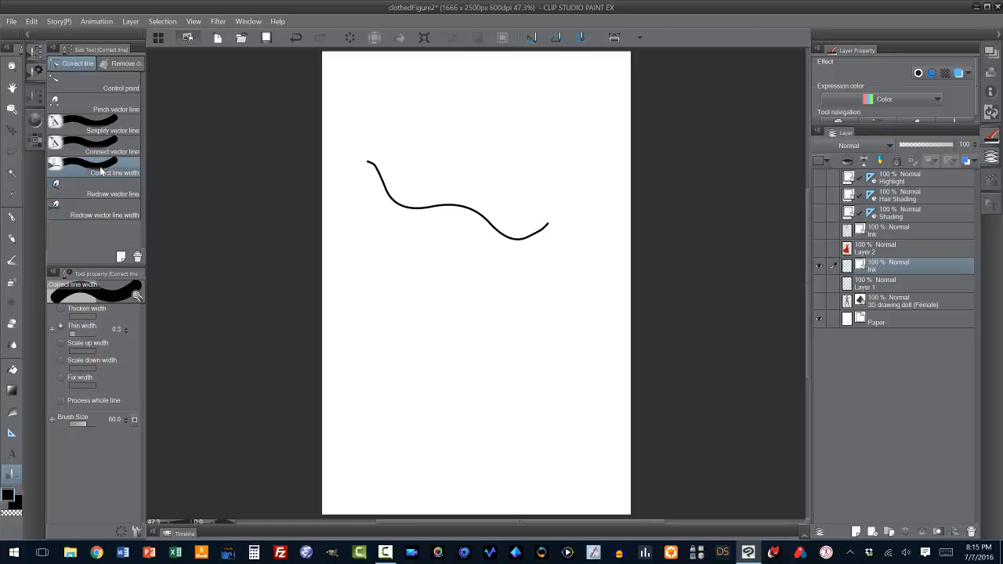
pyautogui.moveTo(335, 192)
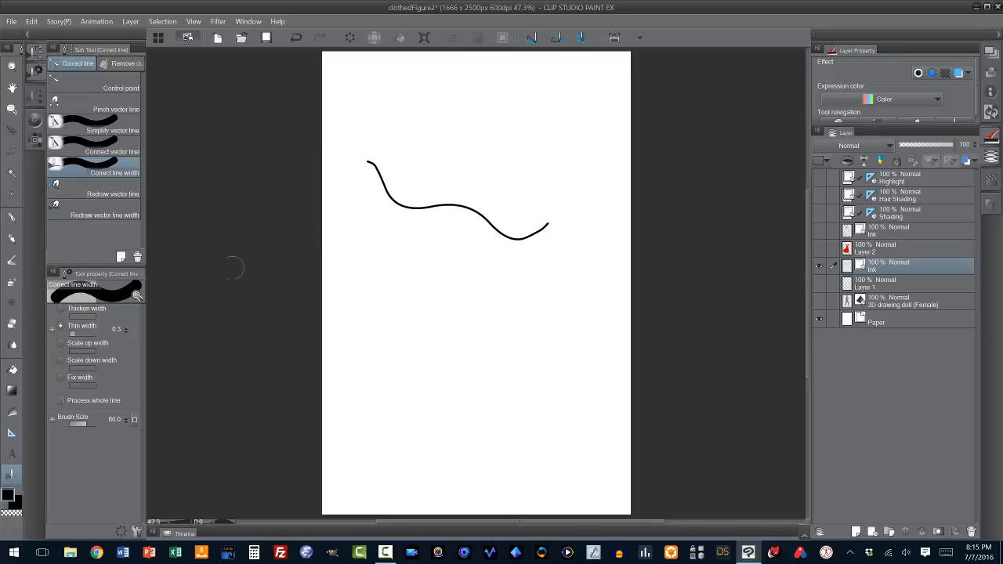
pyautogui.moveTo(78, 329)
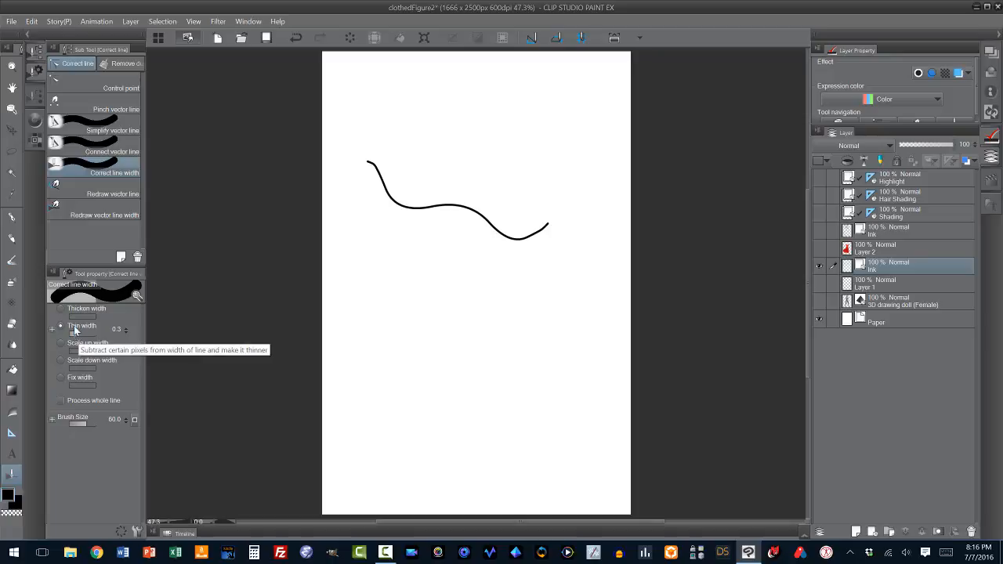
# Step: Set Correct line width to Thin width, ready to taper the wave's left end
pyautogui.click(61, 307)
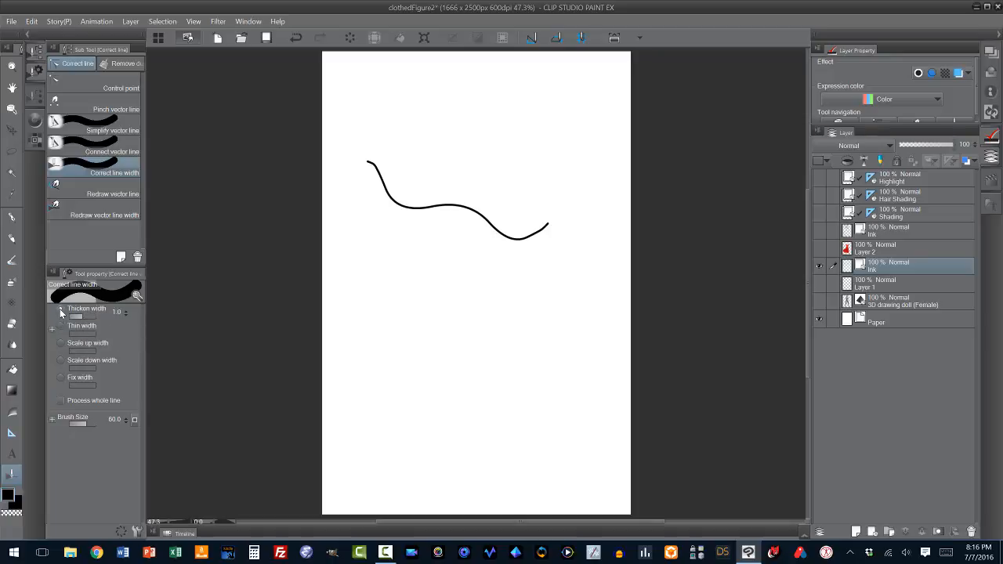
pyautogui.moveTo(113, 320)
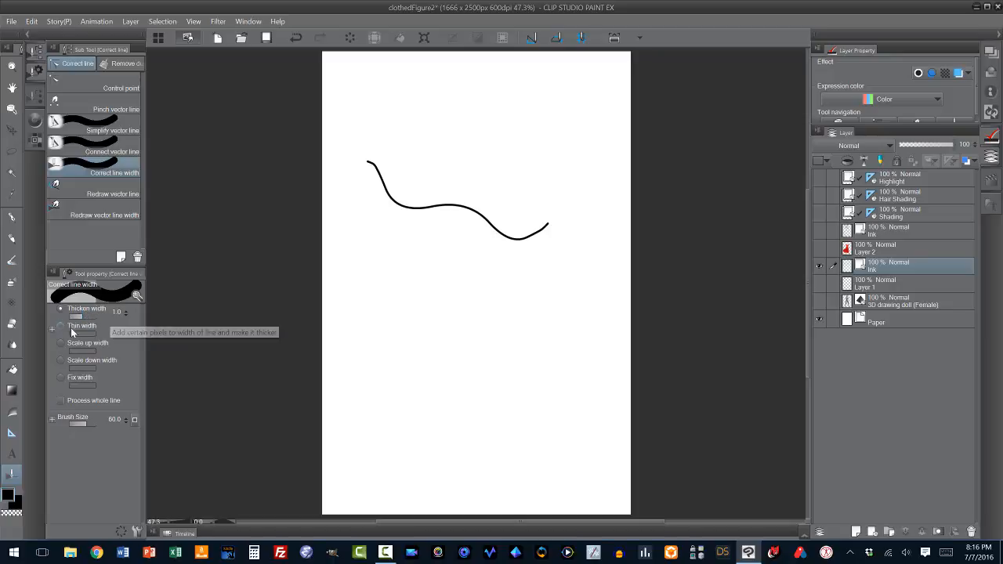
pyautogui.click(60, 326)
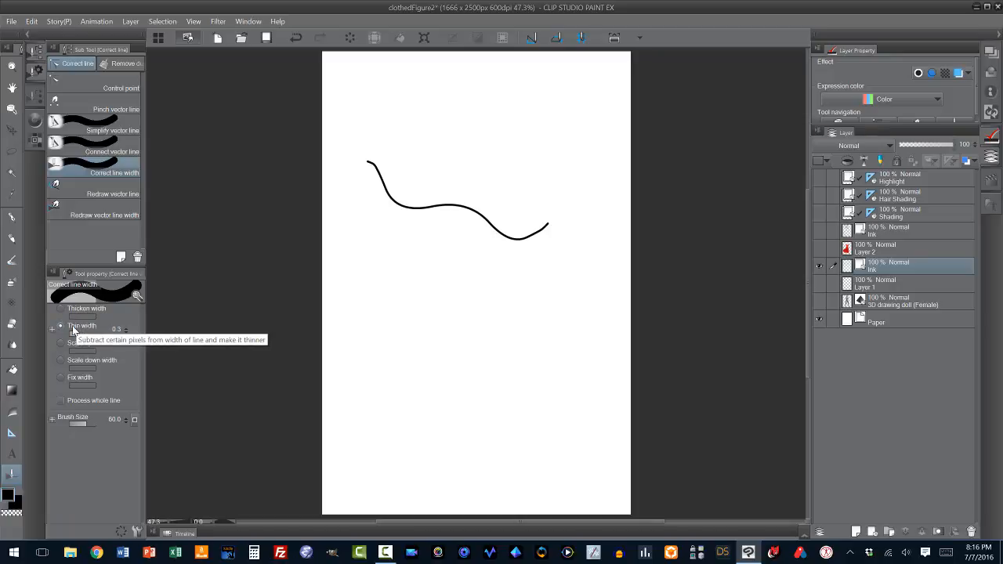
pyautogui.moveTo(77, 317)
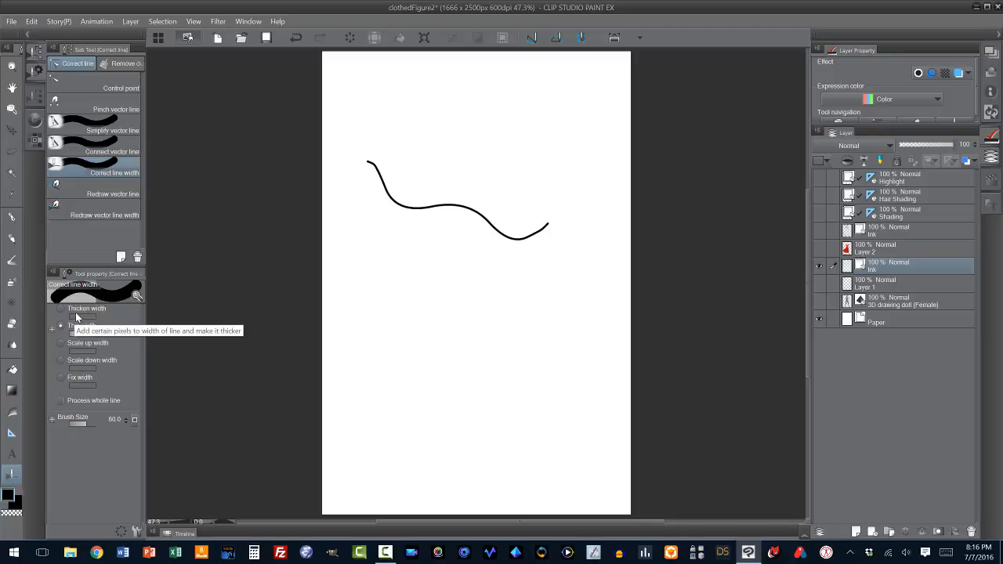
pyautogui.click(61, 325)
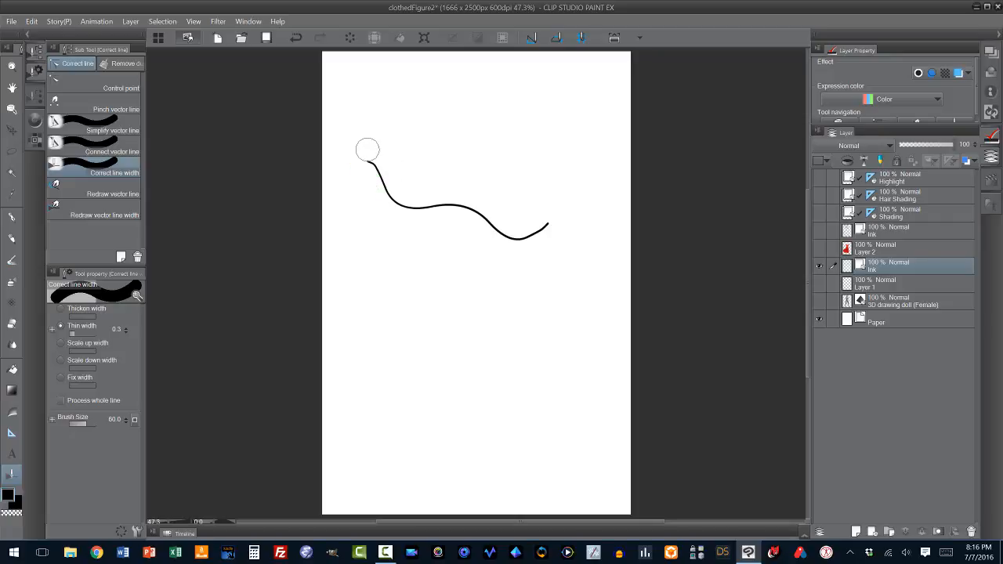
pyautogui.moveTo(362, 163)
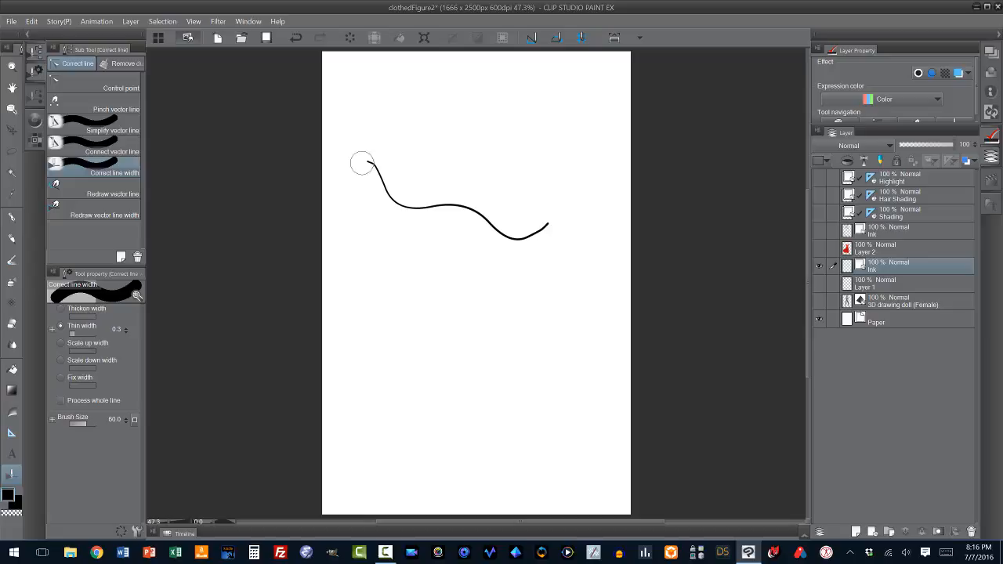
pyautogui.moveTo(374, 161)
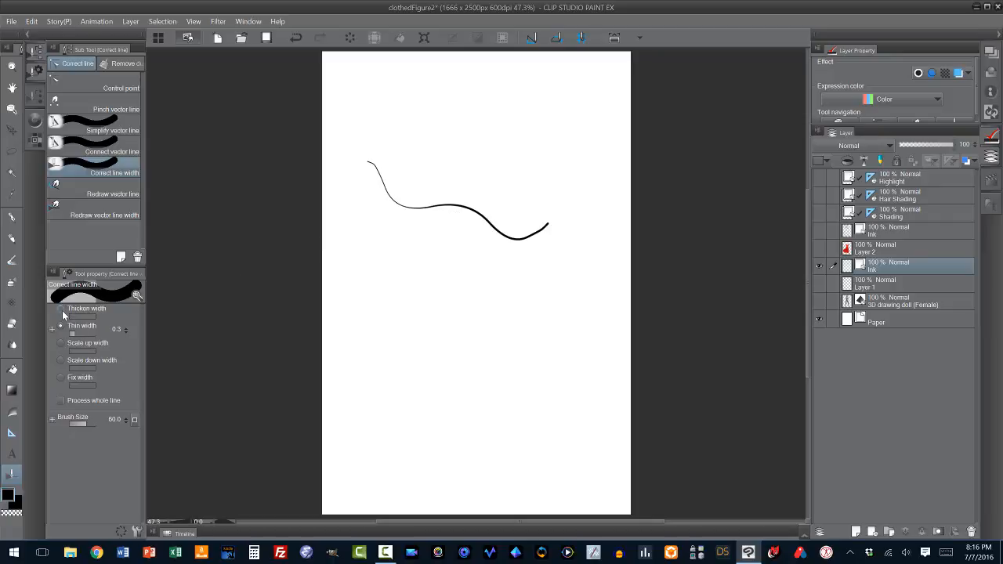
# Step: Thicken the wave's middle, then thin its right end to a tapered point
pyautogui.click(61, 307)
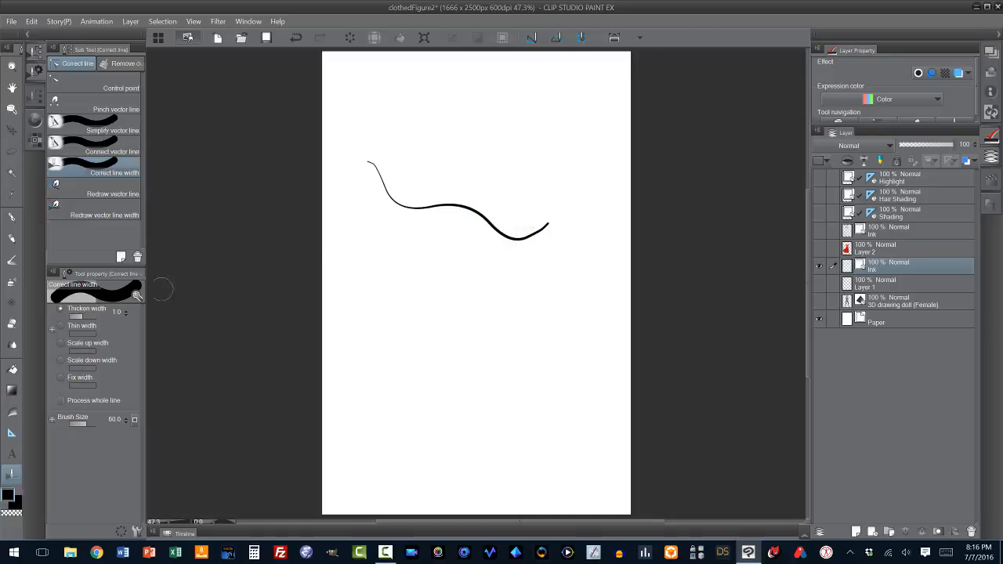
pyautogui.moveTo(86, 307)
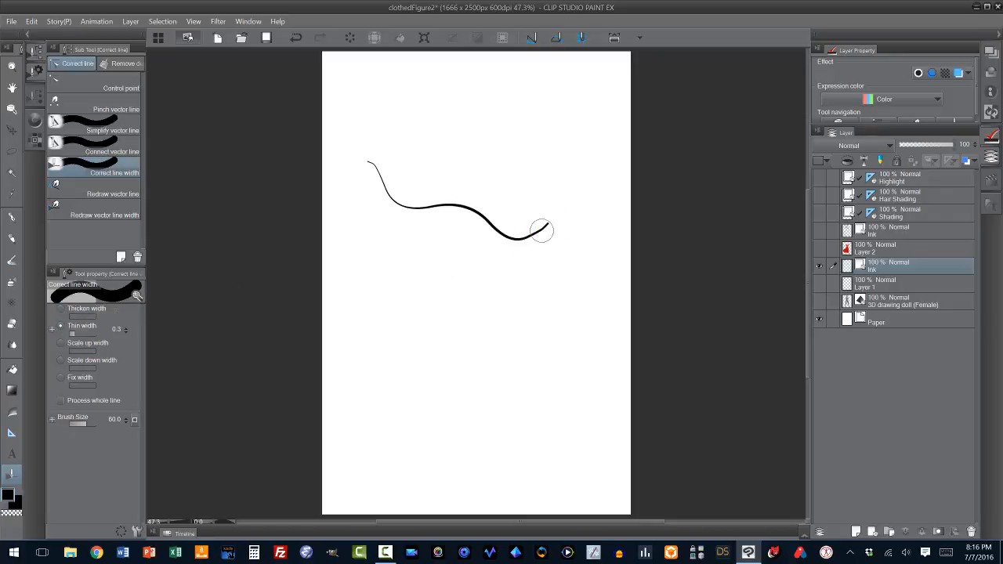
pyautogui.click(545, 232)
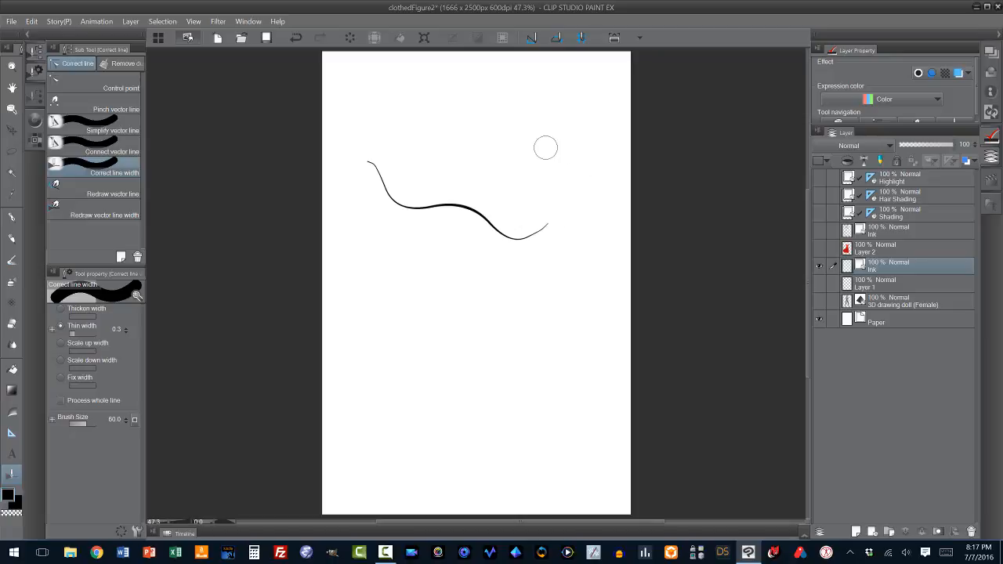
pyautogui.moveTo(351, 167)
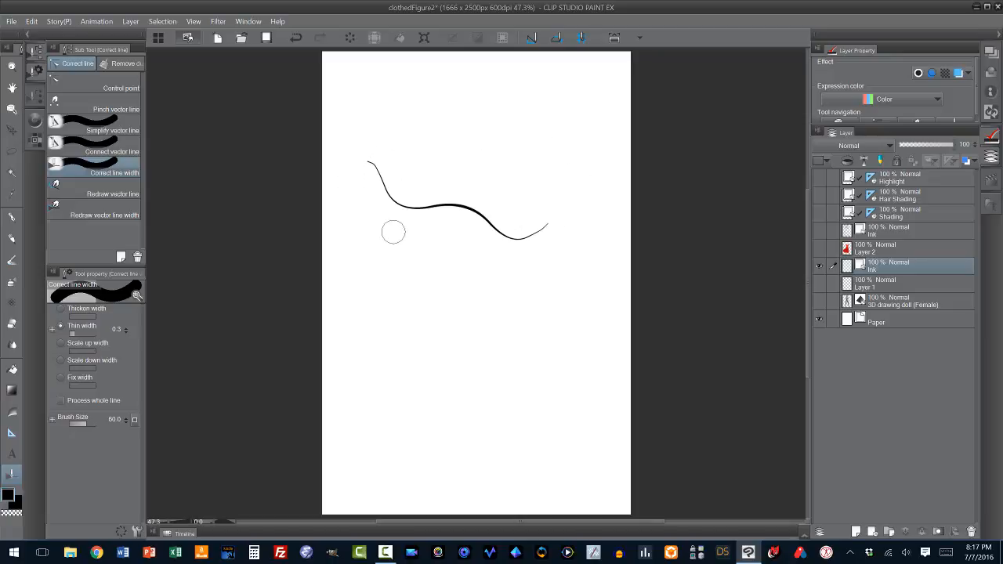
pyautogui.moveTo(423, 244)
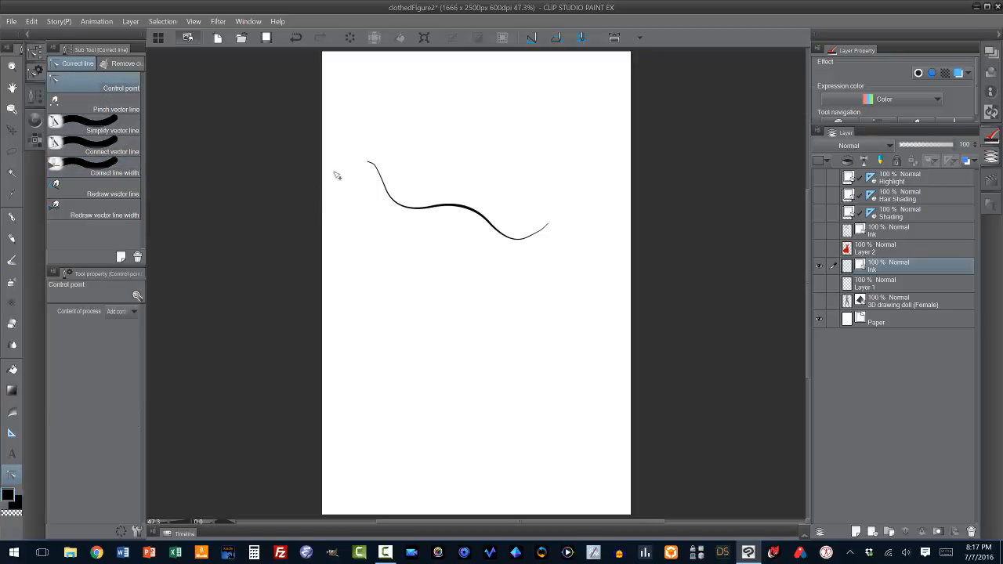
pyautogui.click(384, 184)
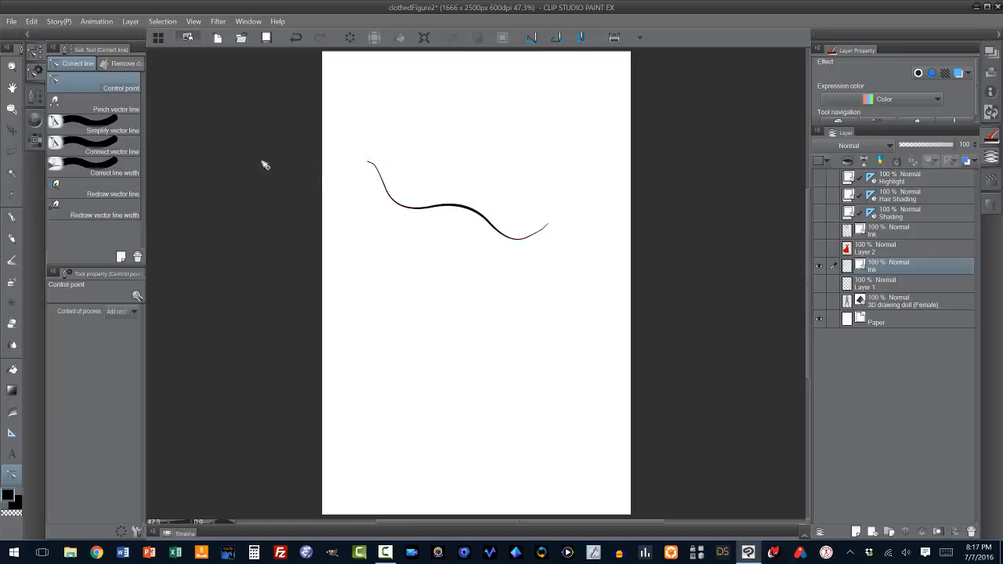
pyautogui.click(113, 132)
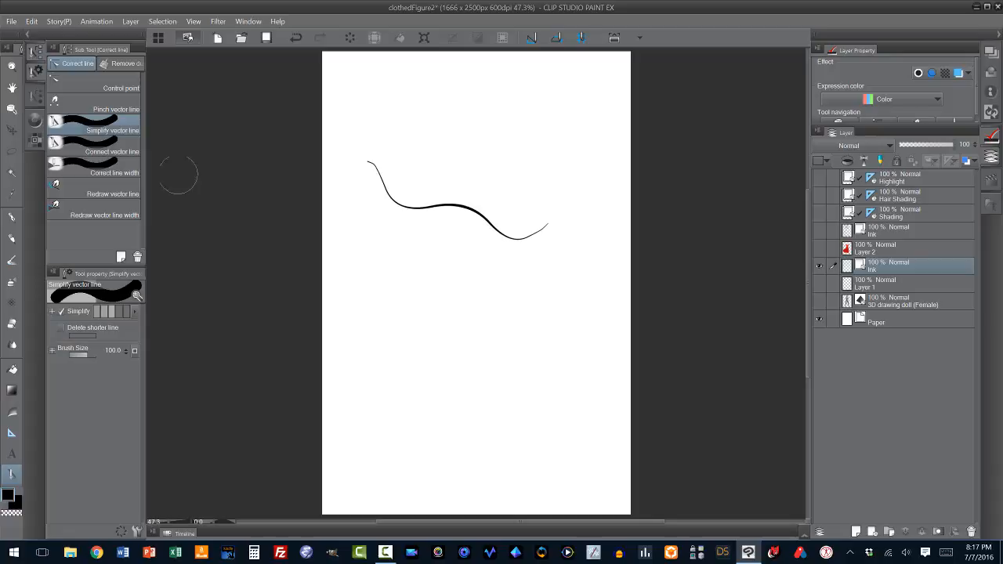
pyautogui.click(93, 170)
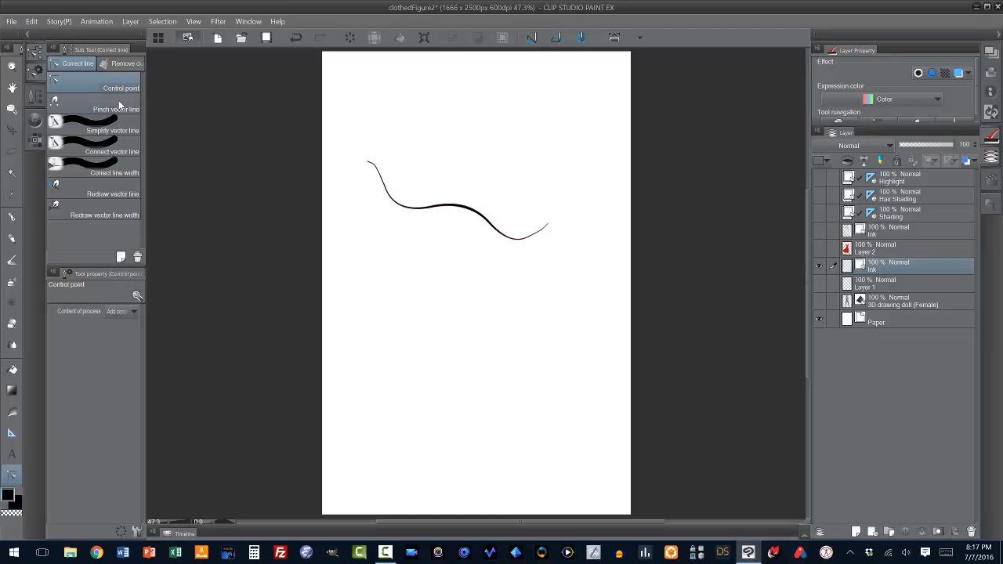
# Step: Pinch the wave's left bend into a deeper dip with the Pinch vector line tool
pyautogui.click(116, 110)
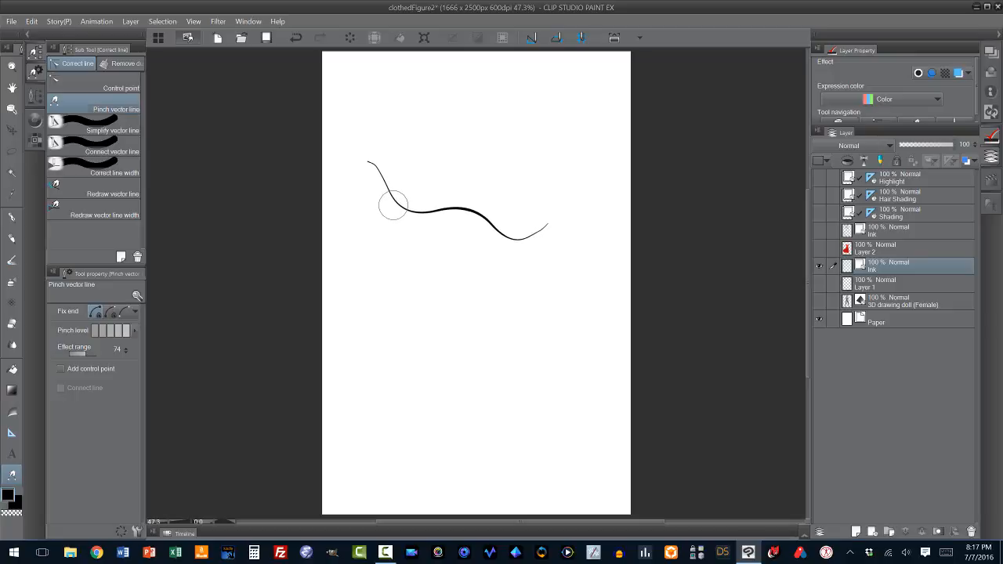
pyautogui.moveTo(393, 207); pyautogui.dragTo(445, 210)
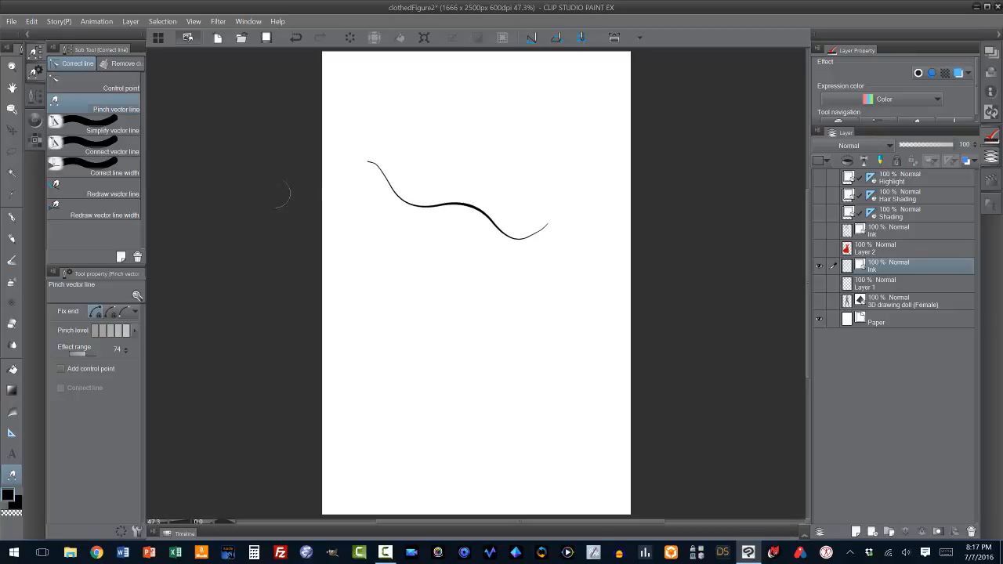
pyautogui.click(109, 110)
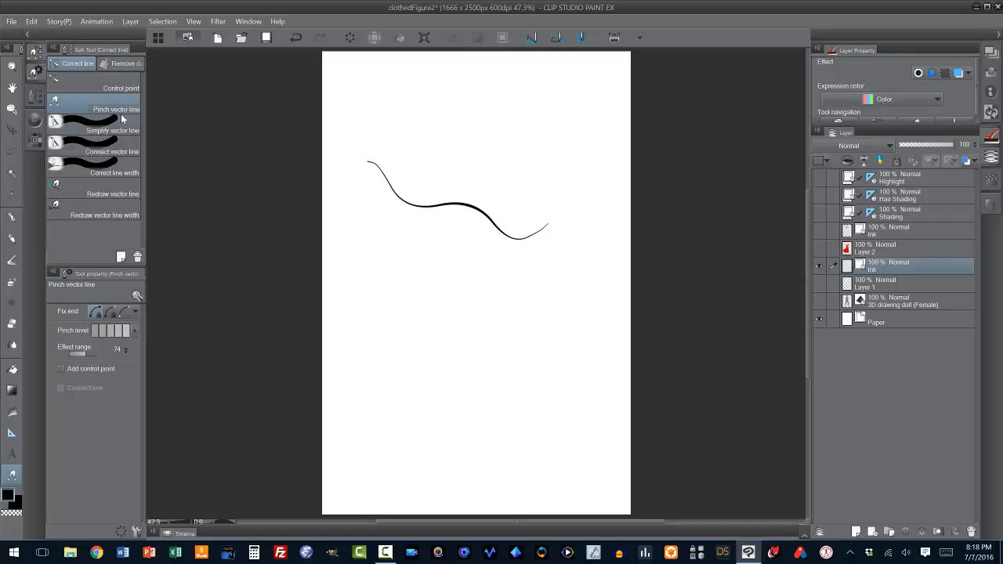
pyautogui.moveTo(122, 101)
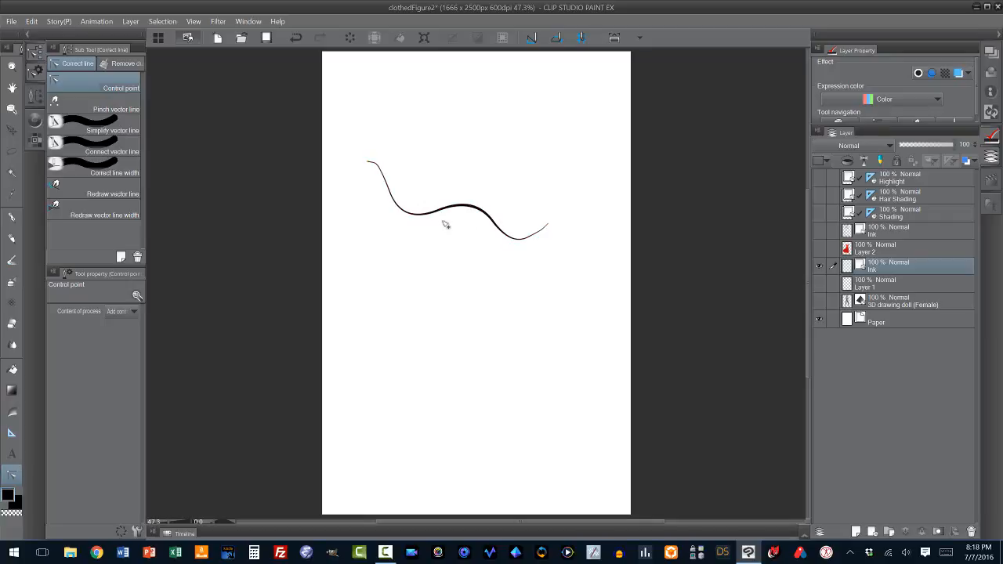
pyautogui.moveTo(392, 232)
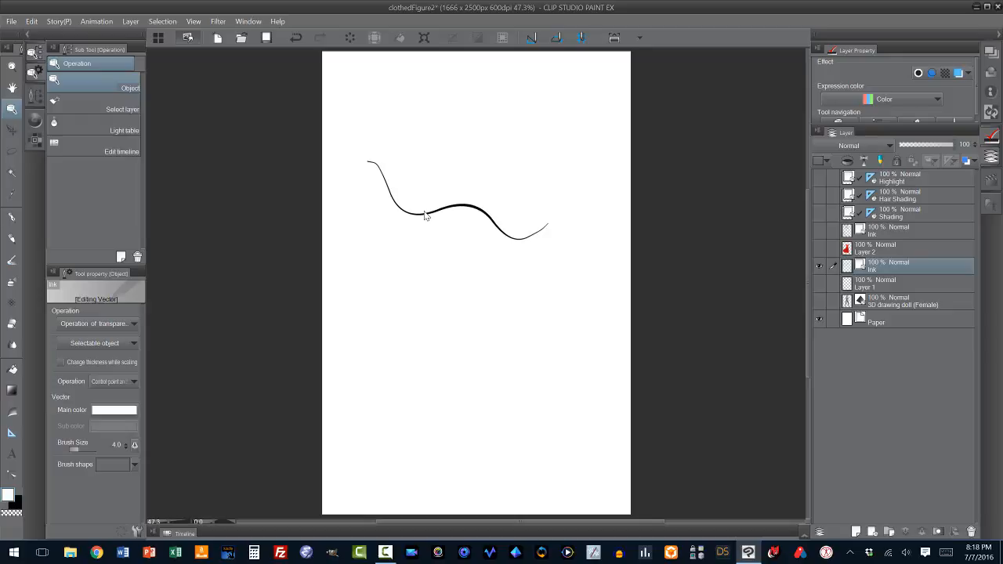
# Step: Unhide the 3D doll layer and switch to the Ruler tools
pyautogui.click(426, 216)
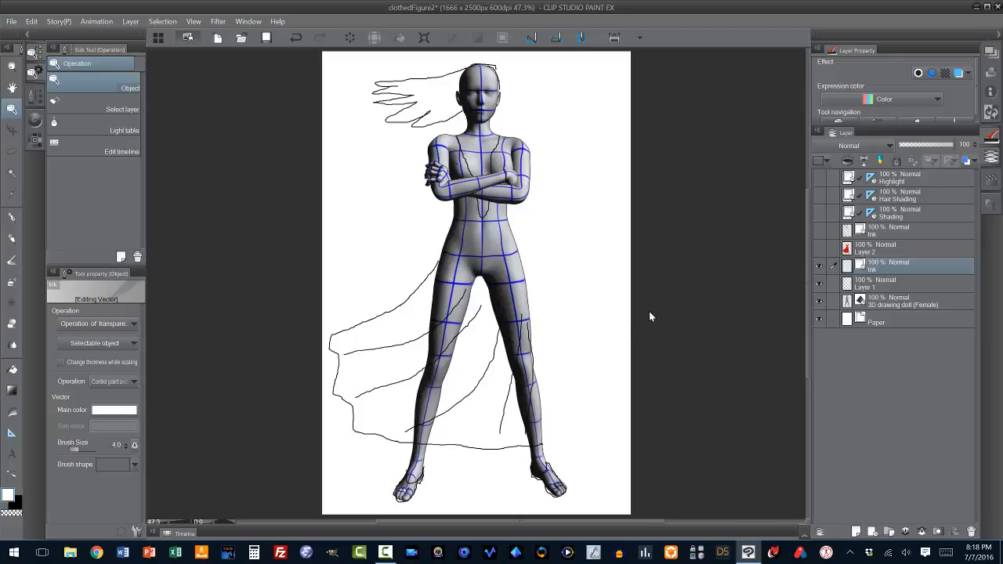
pyautogui.moveTo(555, 306)
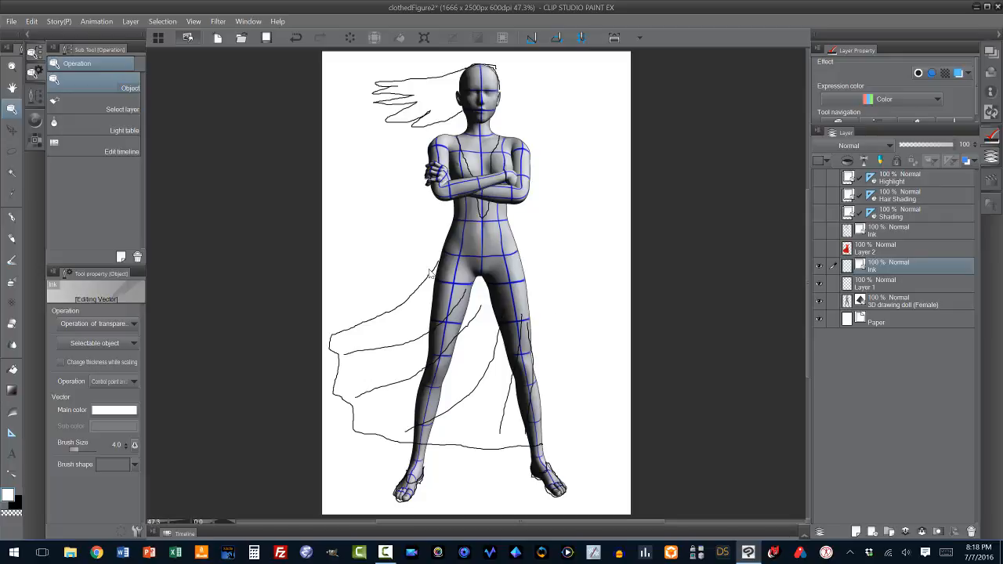
pyautogui.moveTo(407, 273)
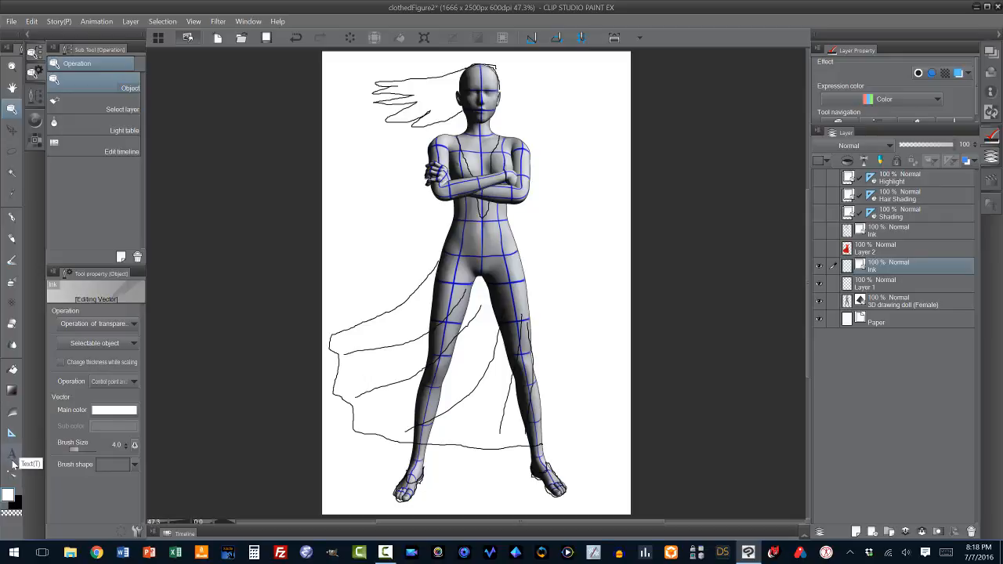
pyautogui.moveTo(12, 437)
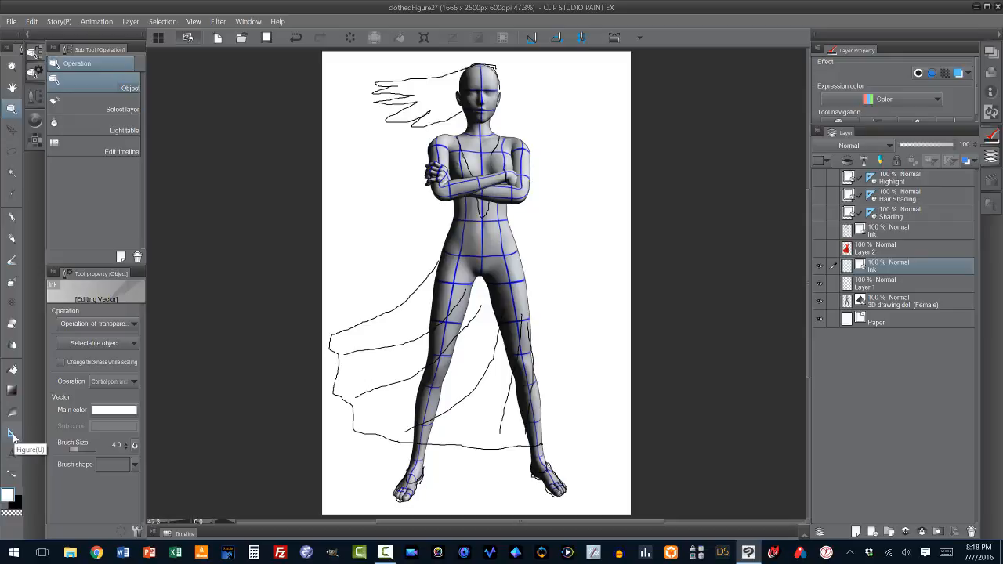
pyautogui.click(12, 436)
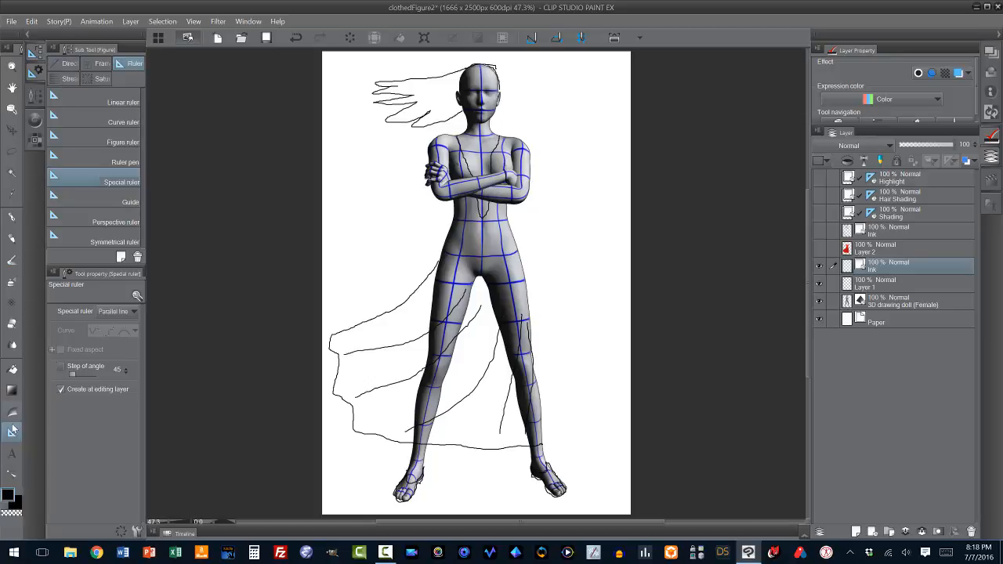
# Step: Browse the Ruler and Saturated line tabs, then settle on Direct draw's Continuous curve tool
pyautogui.click(66, 62)
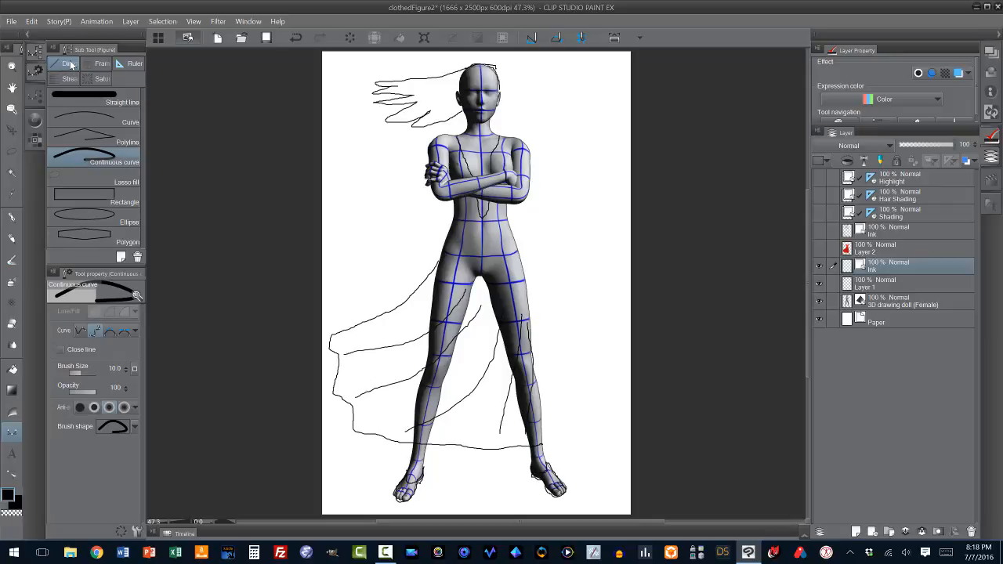
pyautogui.click(134, 62)
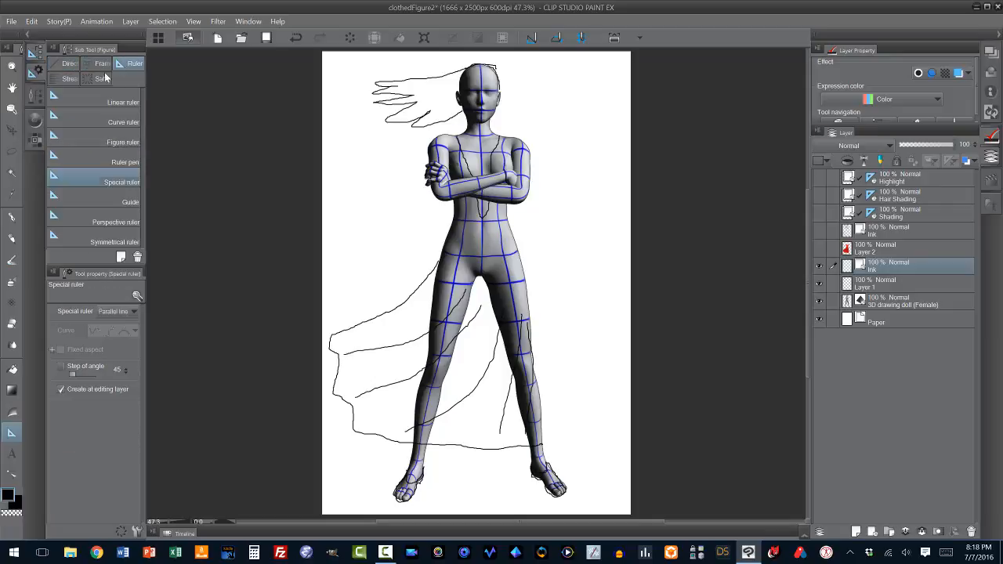
pyautogui.click(100, 78)
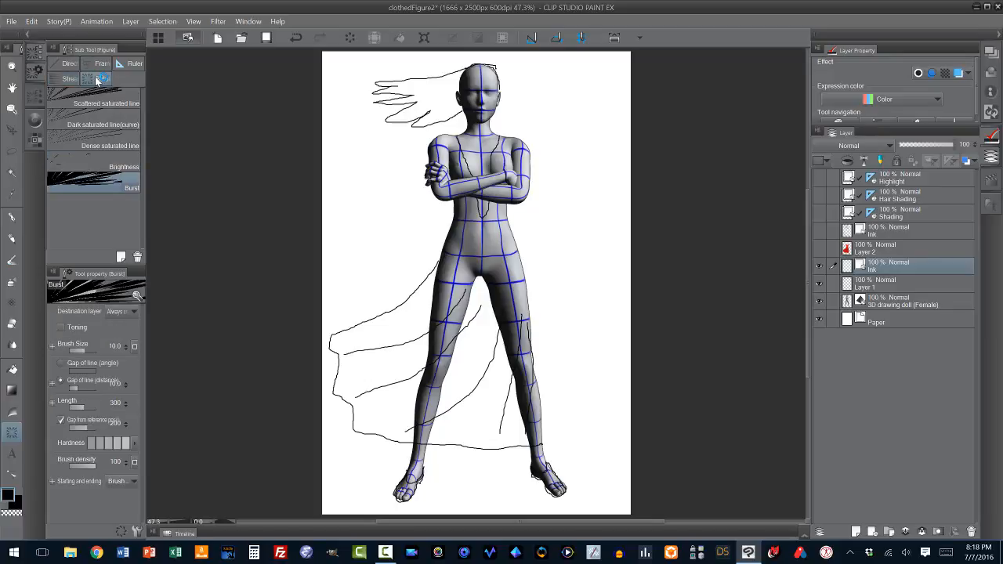
pyautogui.moveTo(72, 63)
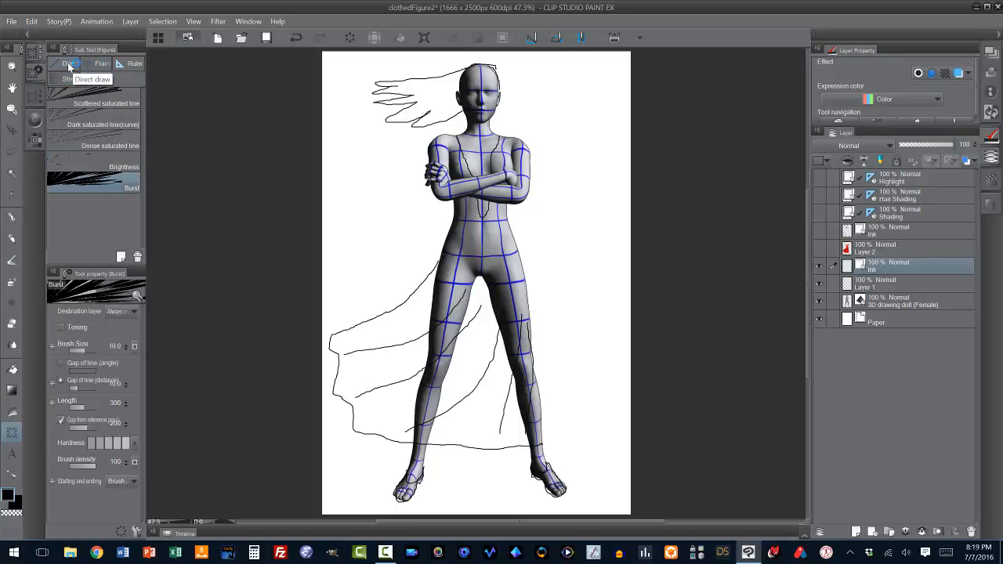
pyautogui.click(69, 63)
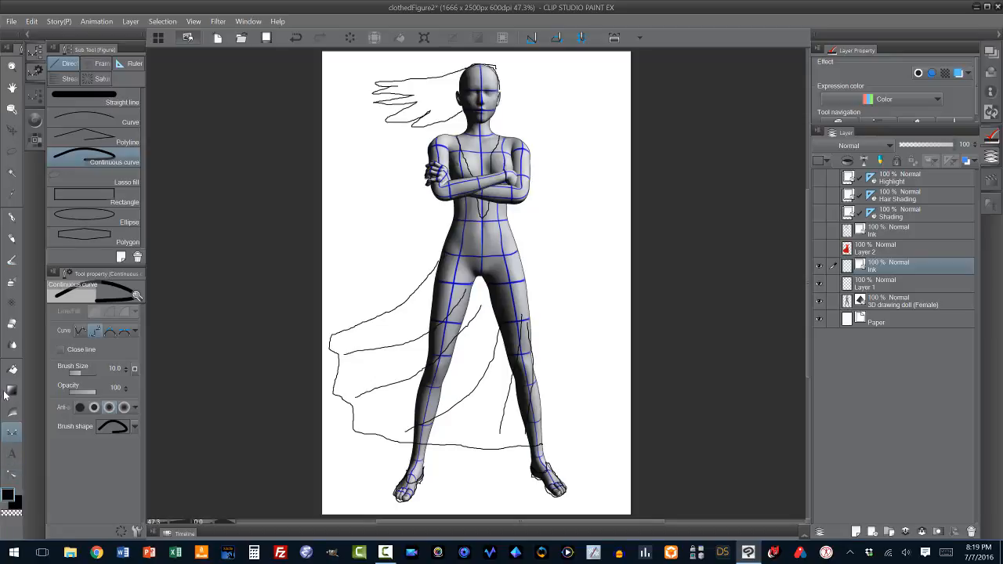
pyautogui.moveTo(69, 62)
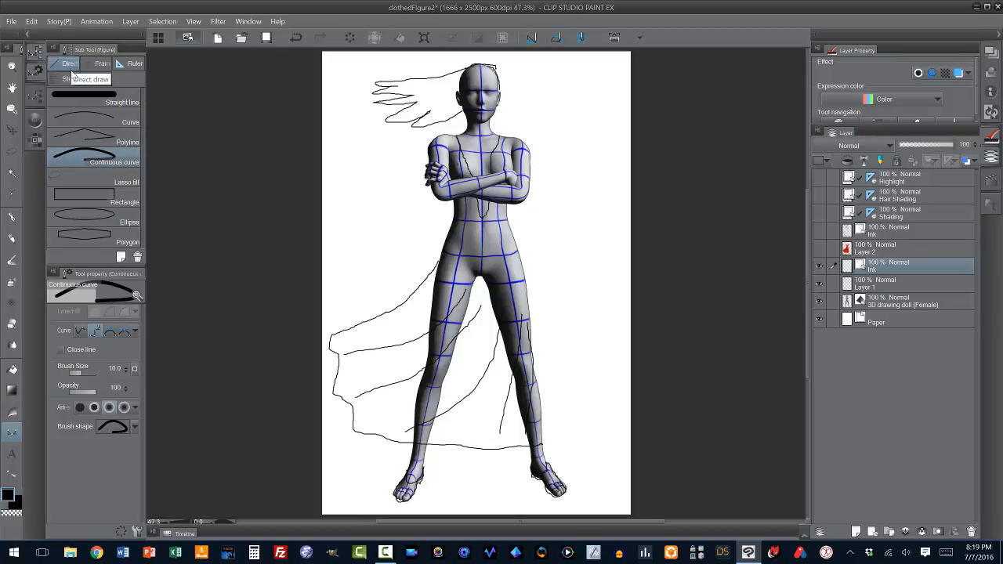
# Step: Select the Straight line tool and choose a smaller line size for curve drawing
pyautogui.click(84, 102)
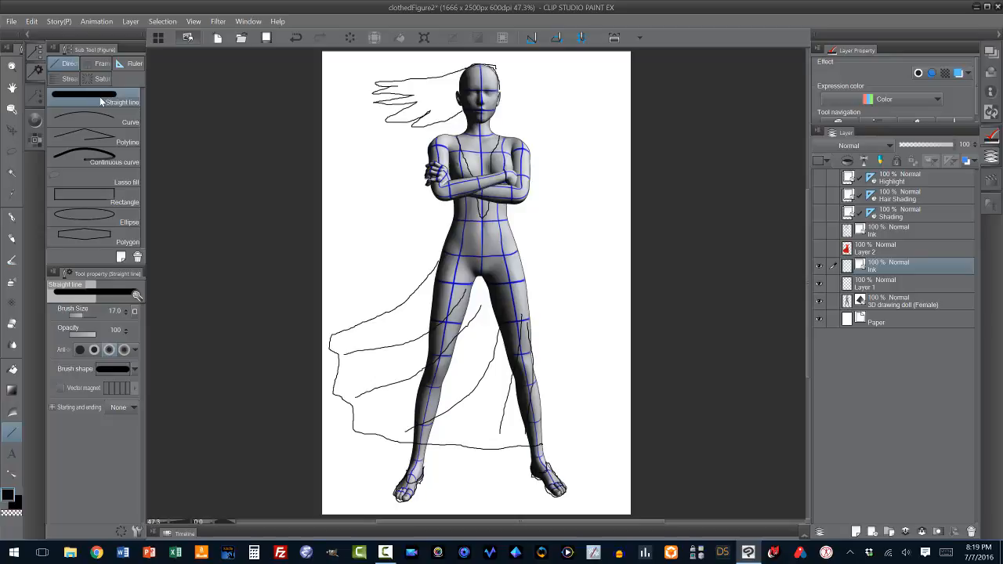
pyautogui.moveTo(100, 104)
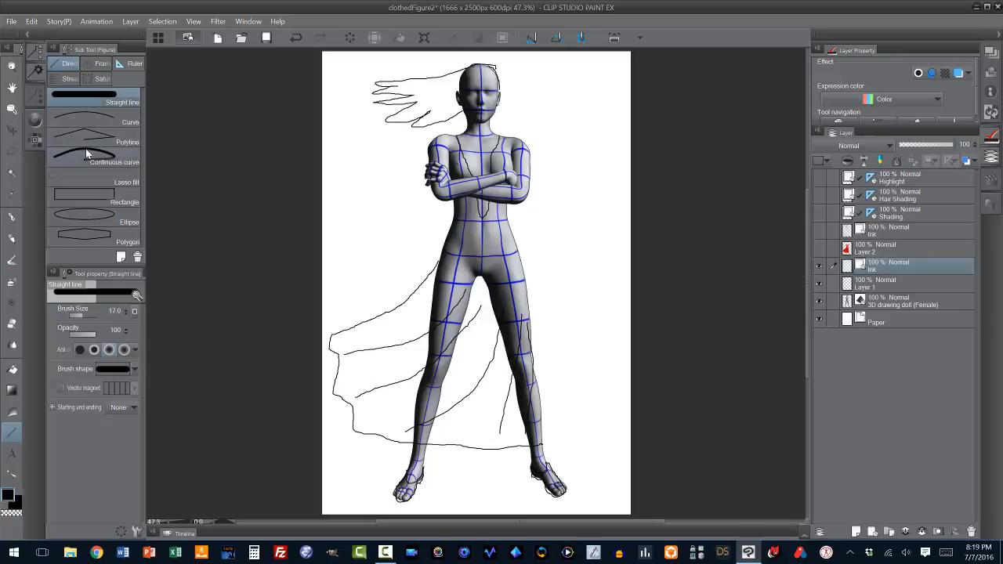
pyautogui.click(113, 161)
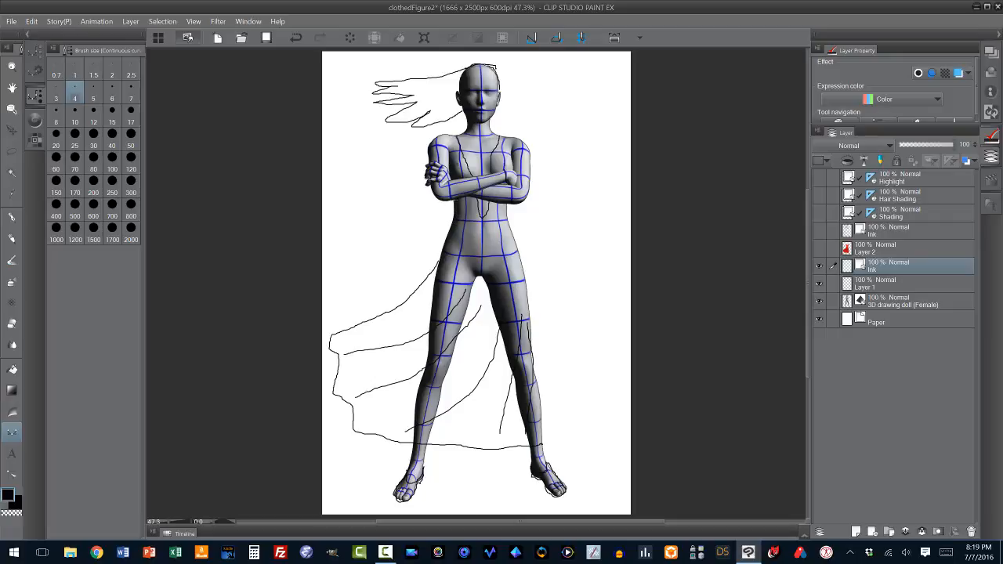
pyautogui.moveTo(364, 313)
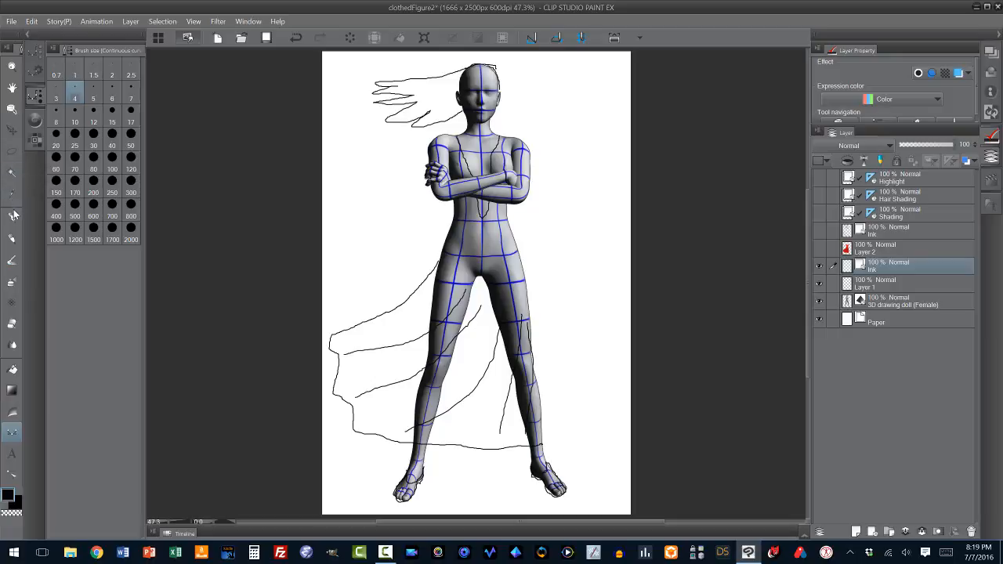
pyautogui.moveTo(13, 241)
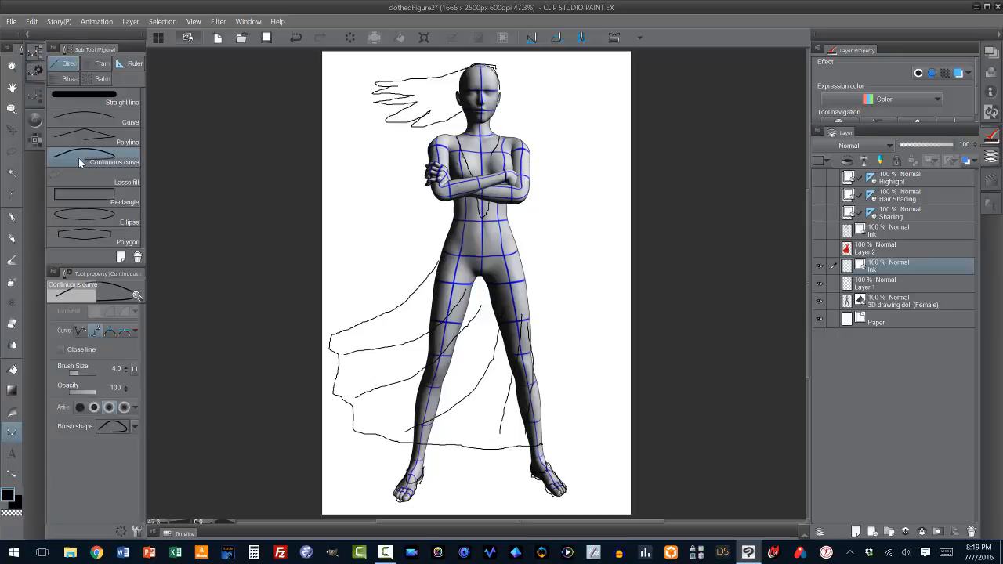
pyautogui.moveTo(103, 153)
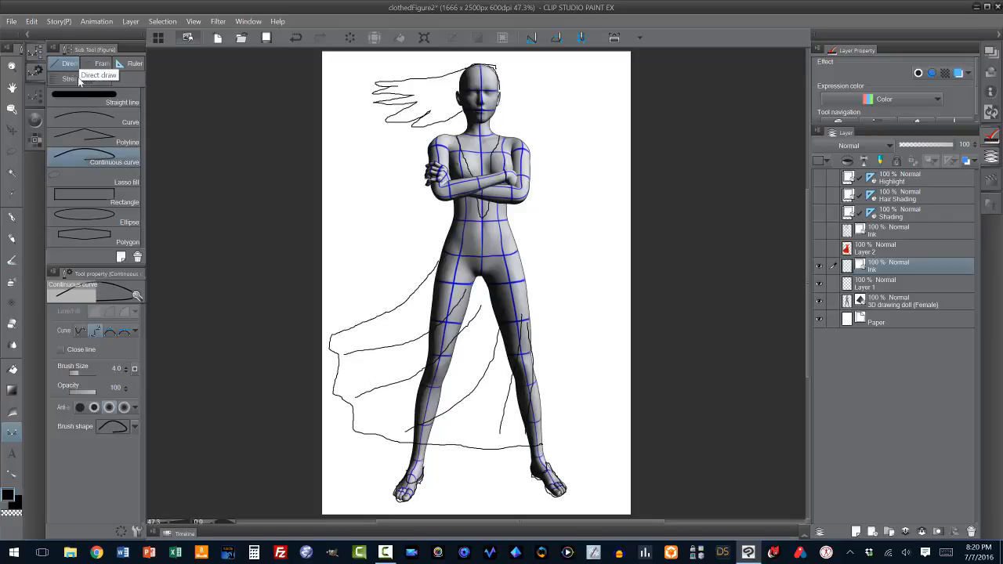
pyautogui.moveTo(449, 204)
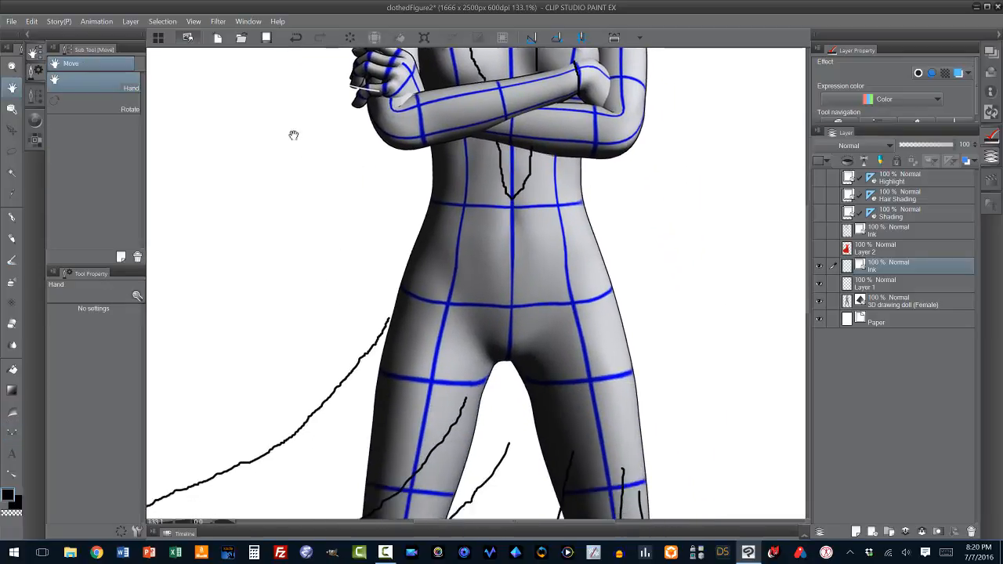
# Step: Pan the view down to the hips and skirt sketch lines
pyautogui.moveTo(295, 135); pyautogui.dragTo(388, 74)
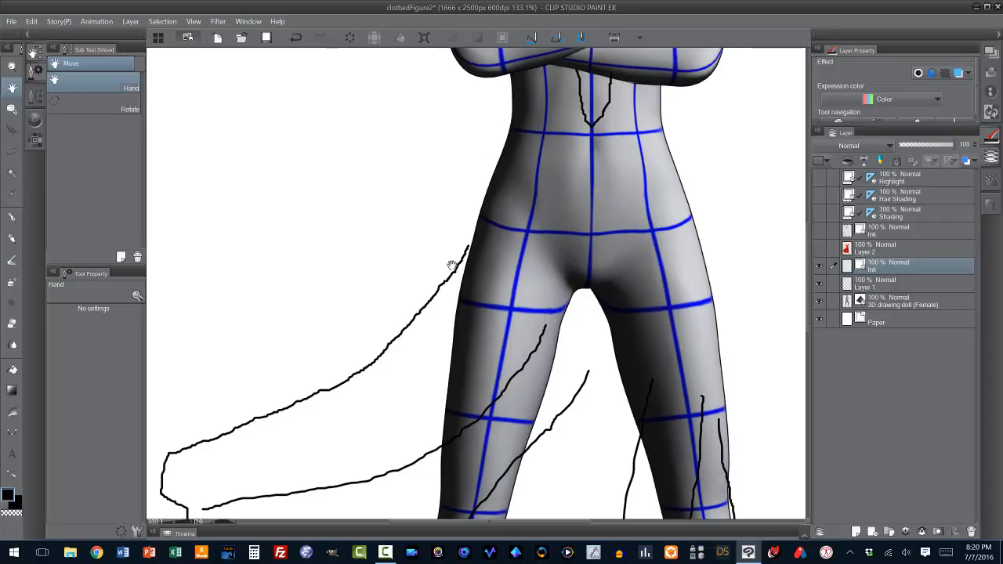
pyautogui.moveTo(63, 161)
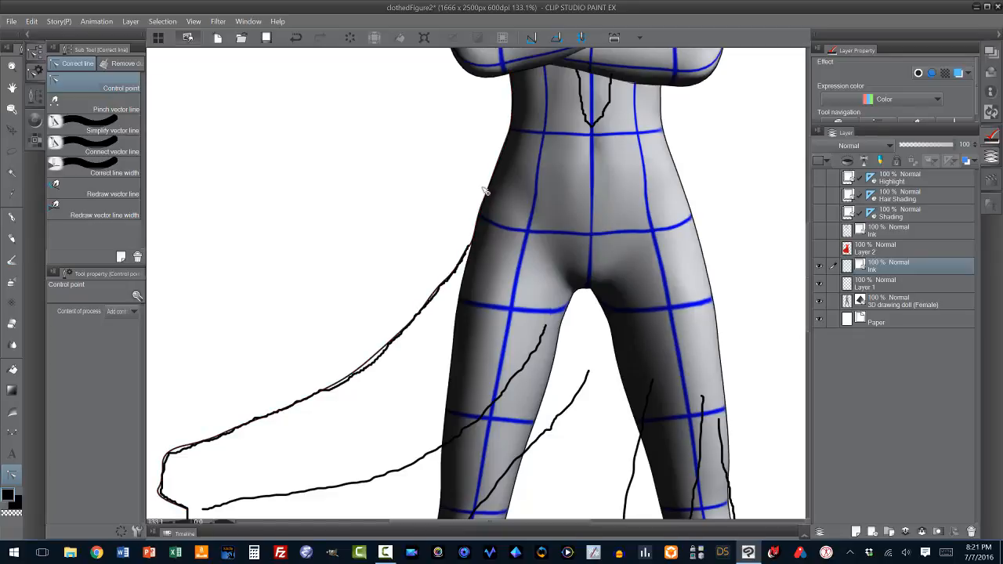
pyautogui.moveTo(616, 235)
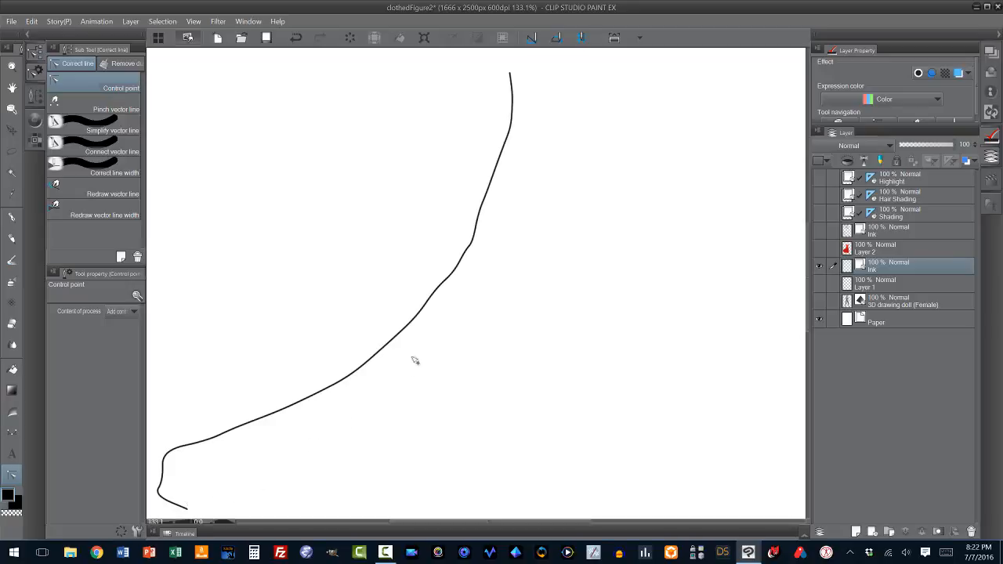
pyautogui.moveTo(649, 256)
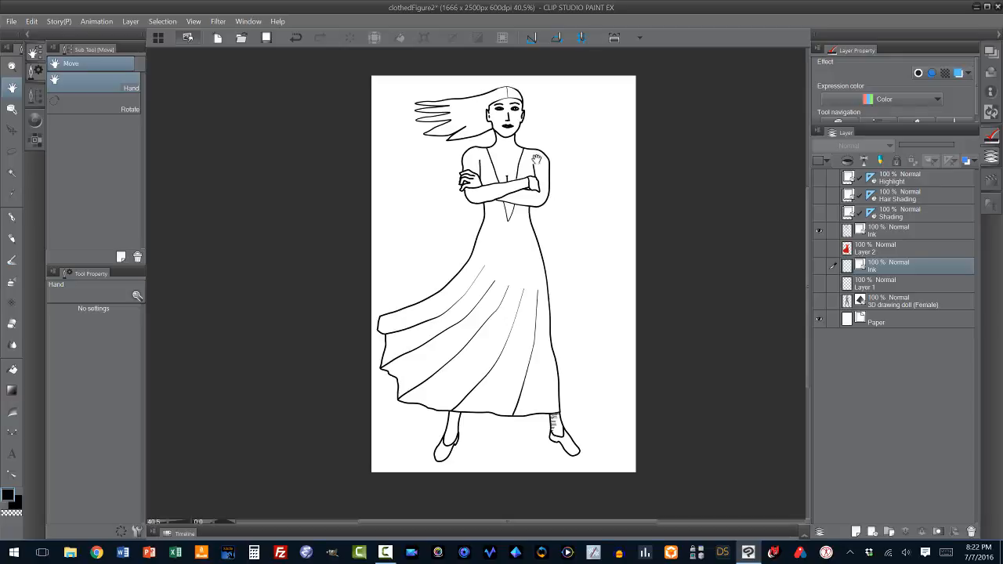
pyautogui.moveTo(506, 269)
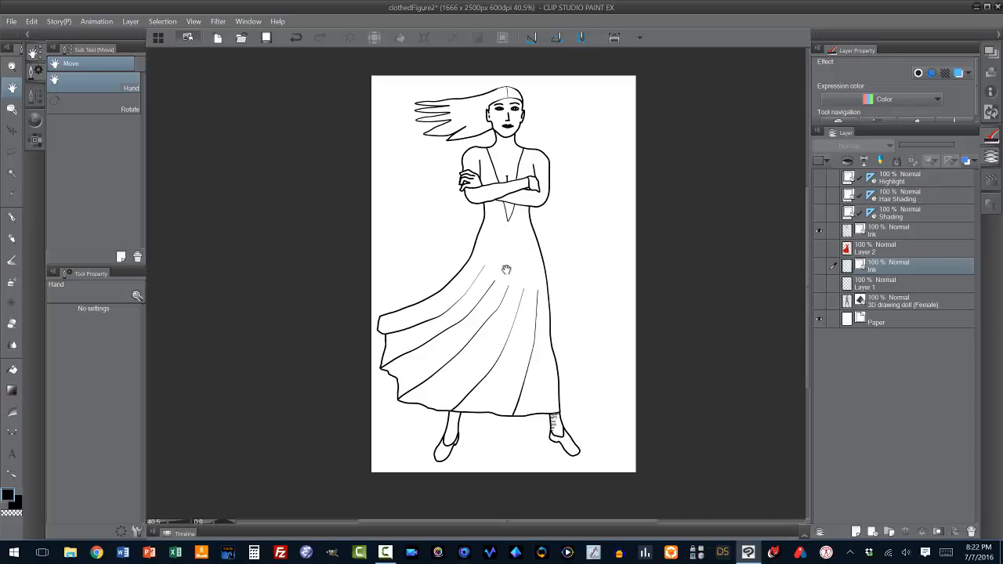
pyautogui.moveTo(340, 282)
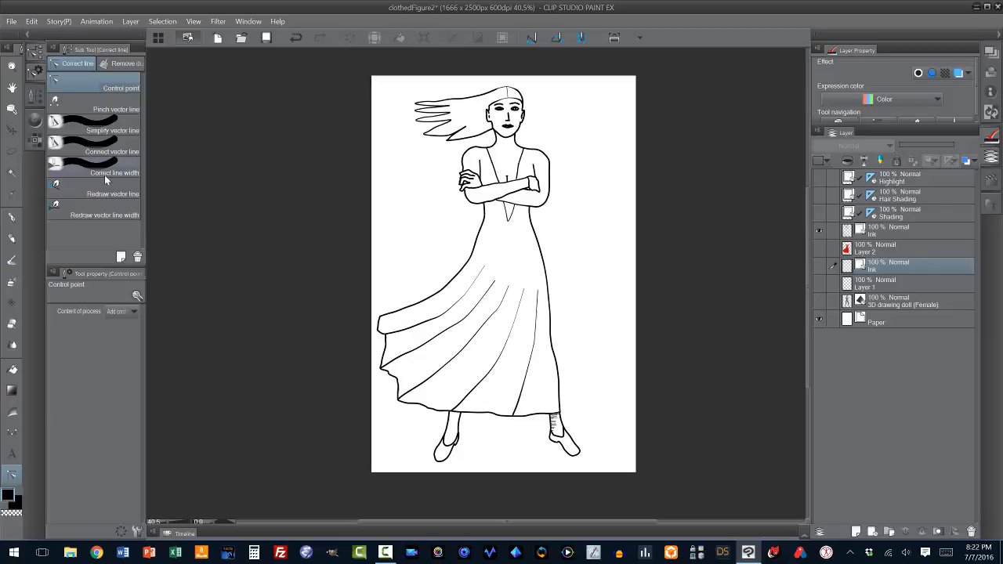
# Step: Switch to the Correct line width tool for thinning vector lines
pyautogui.click(113, 173)
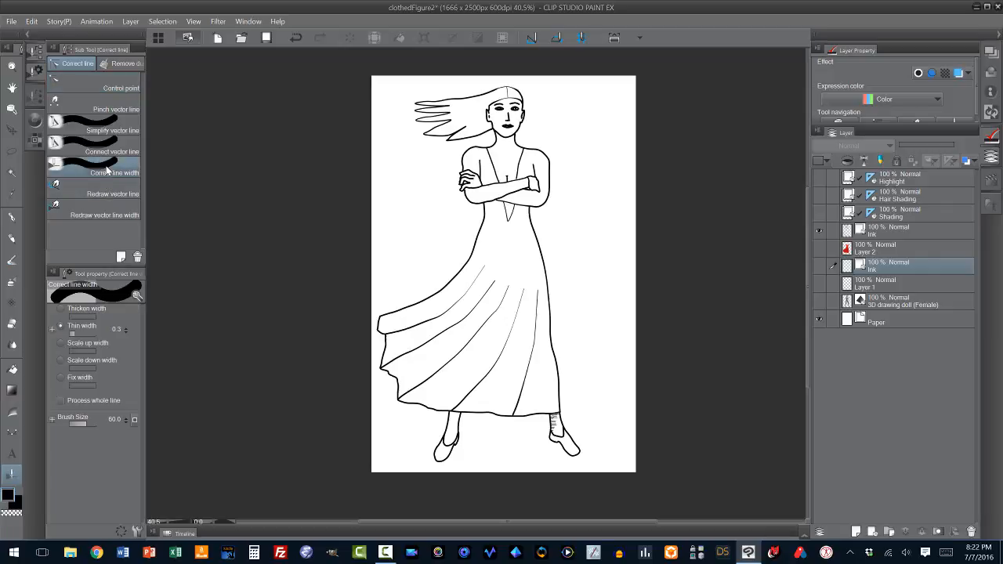
pyautogui.moveTo(147, 335)
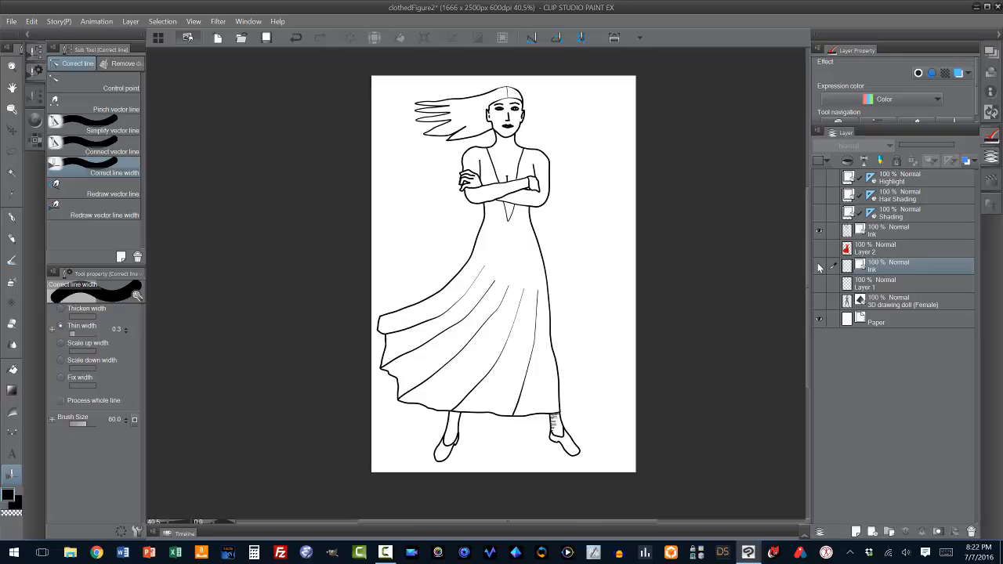
# Step: Make the Ink layer the active layer for line-width correction
pyautogui.click(901, 227)
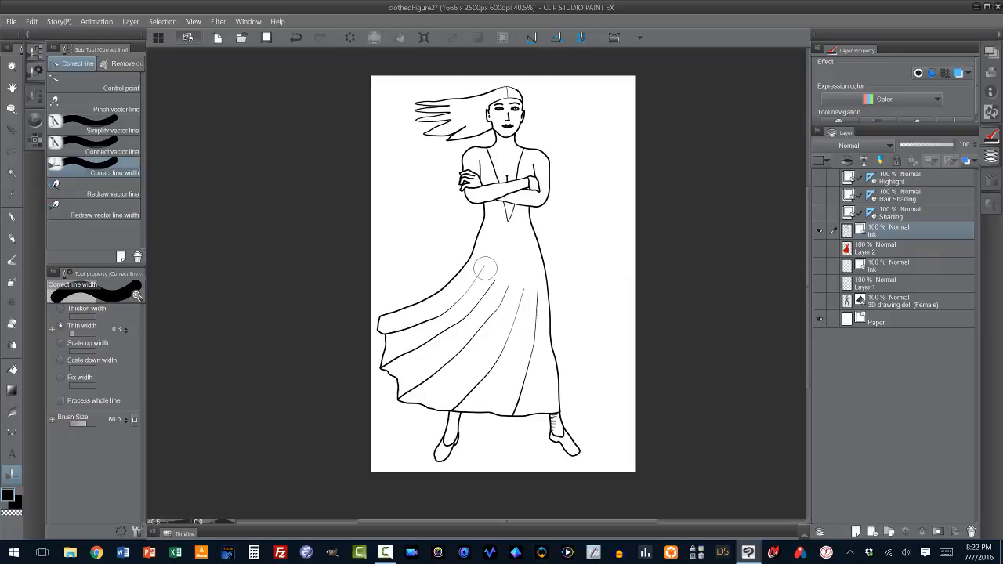
pyautogui.moveTo(485, 265)
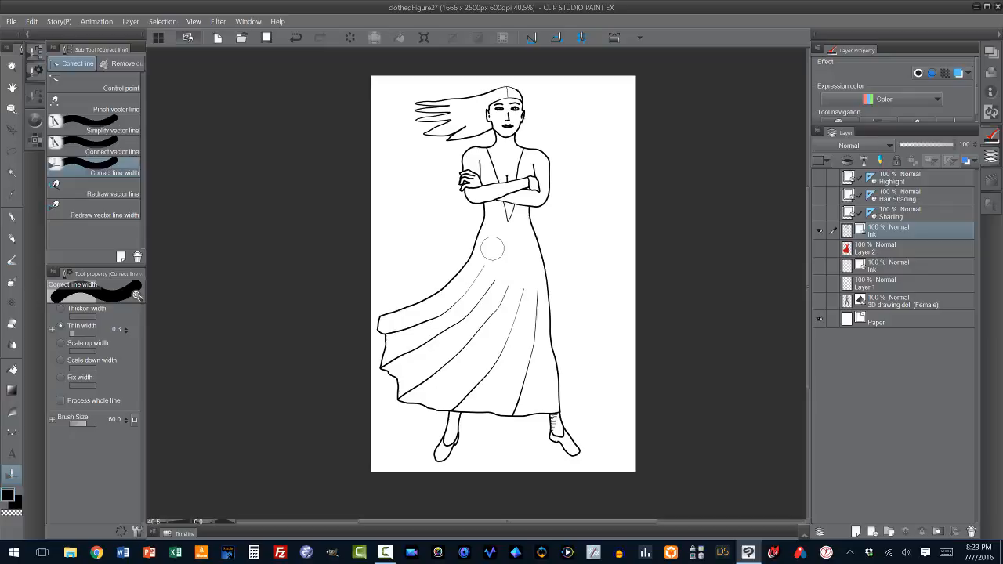
pyautogui.moveTo(421, 242)
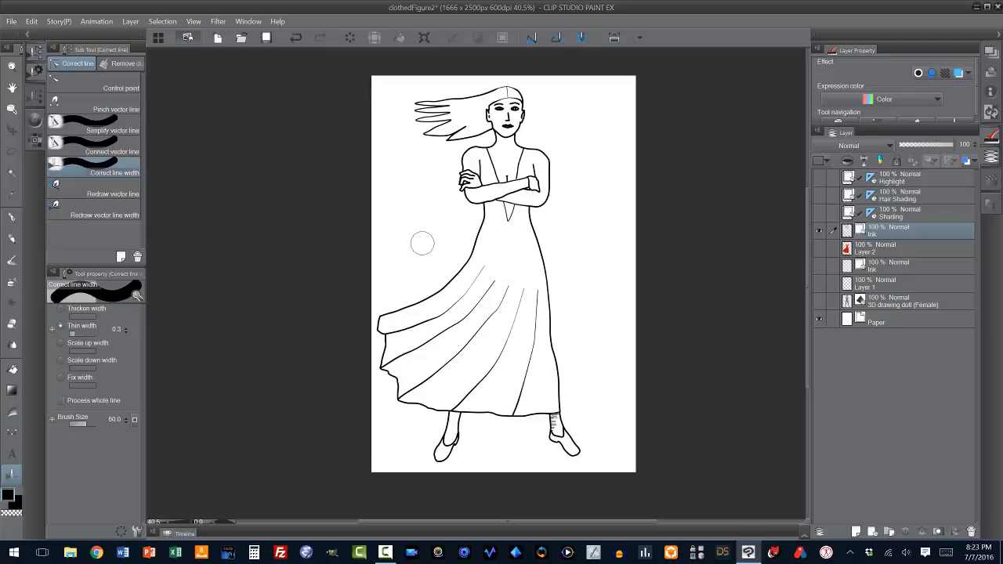